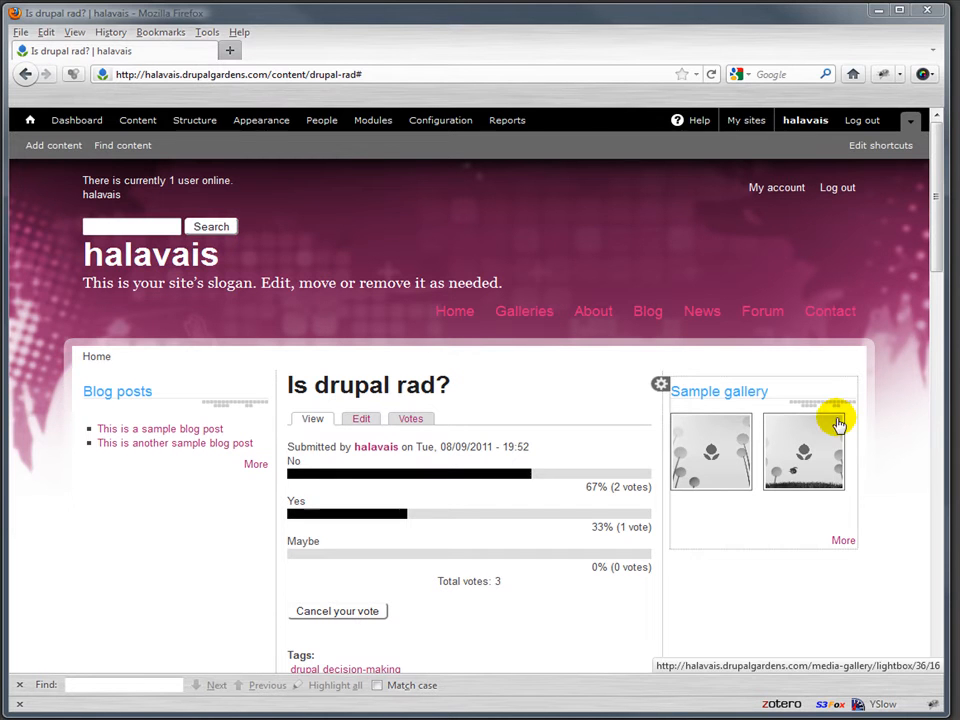
{"action": "mouse_move", "coordinate": [322, 120]}
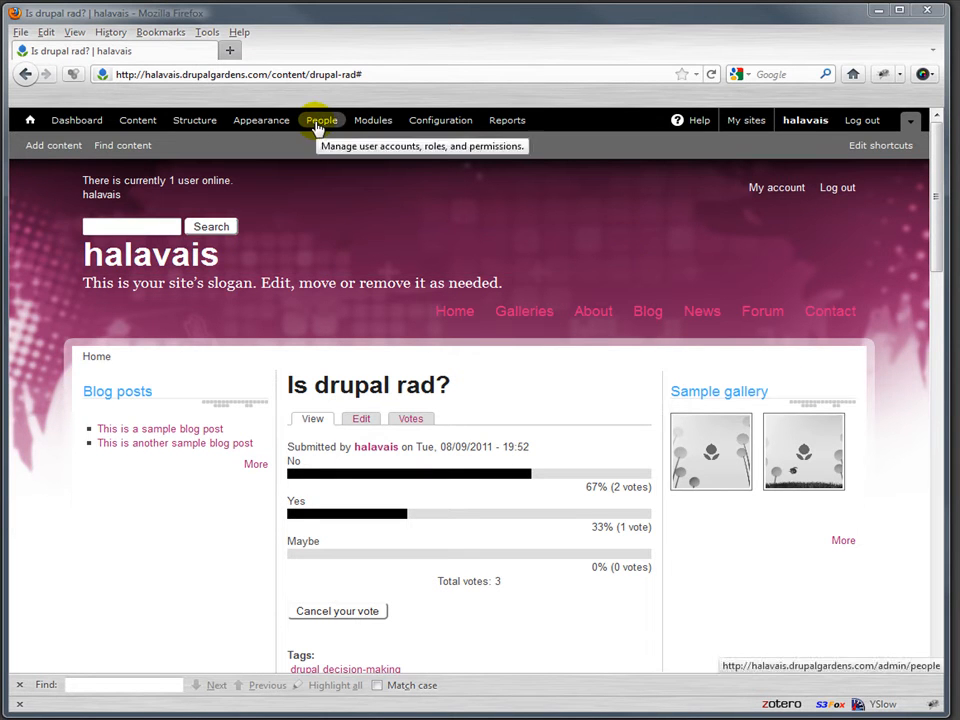
Open the People overlay listing the site's two user accounts and their roles.
{"action": "left_click", "coordinate": [322, 120]}
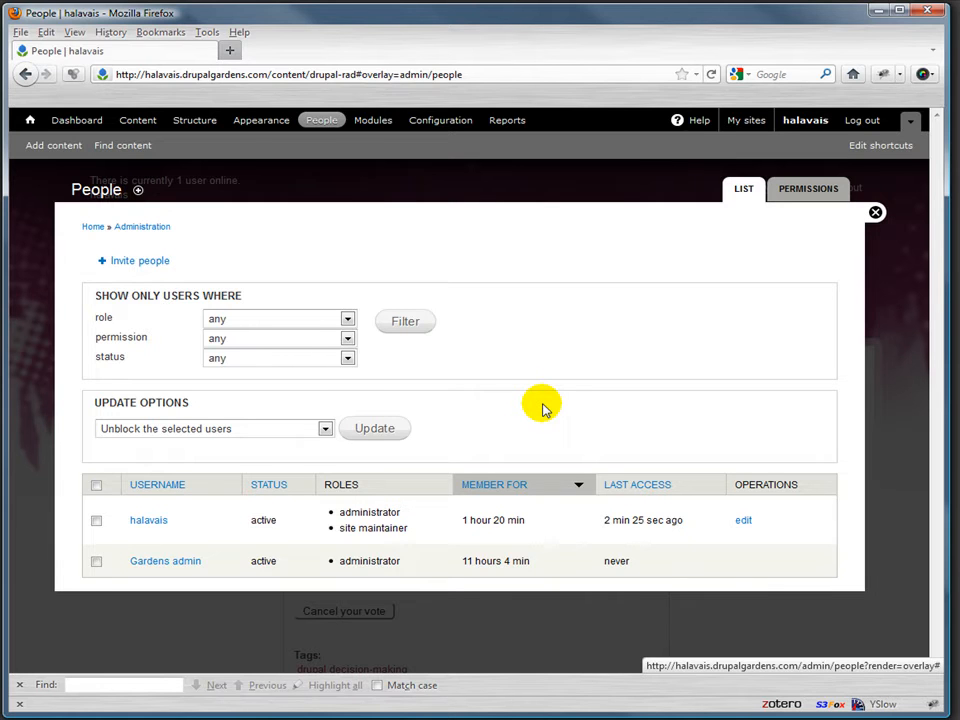
{"action": "mouse_move", "coordinate": [386, 414]}
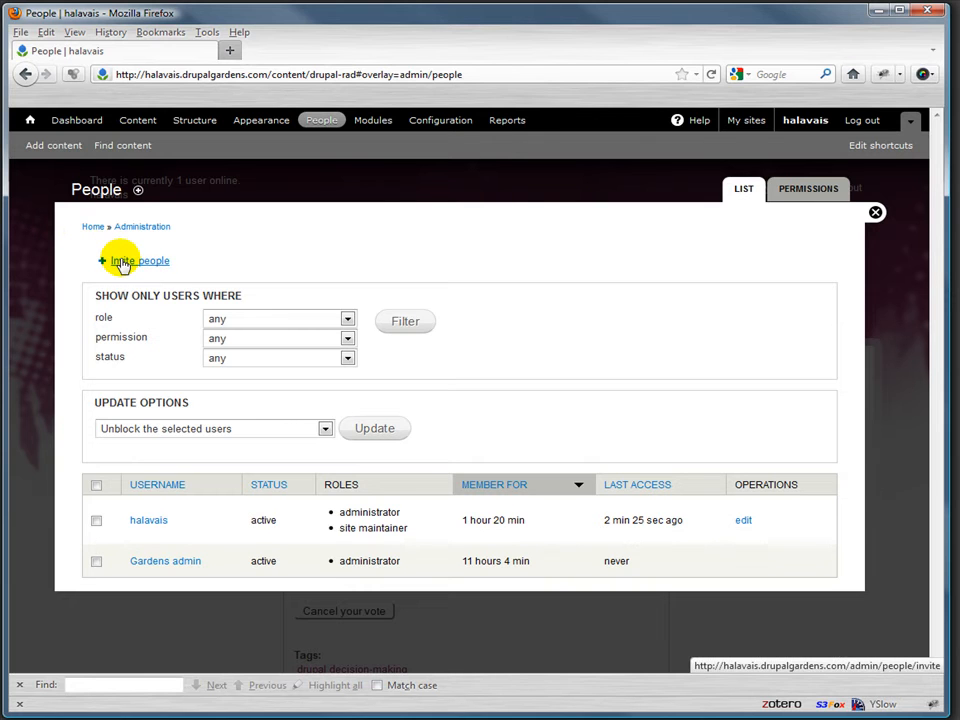
{"action": "mouse_move", "coordinate": [183, 280]}
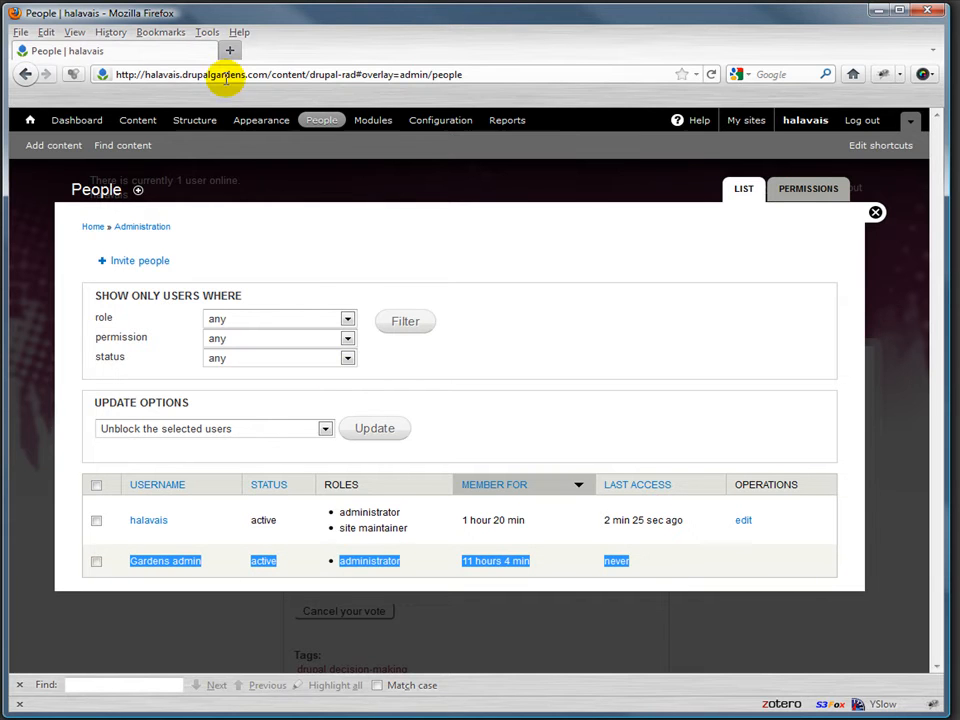
{"action": "mouse_move", "coordinate": [222, 565]}
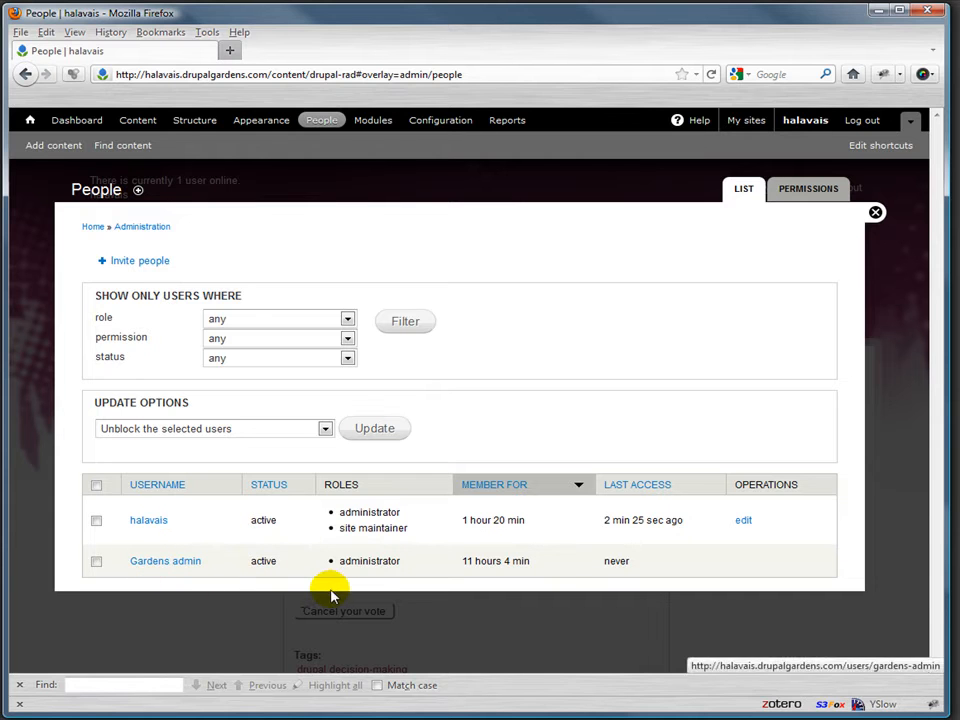
{"action": "mouse_move", "coordinate": [457, 542]}
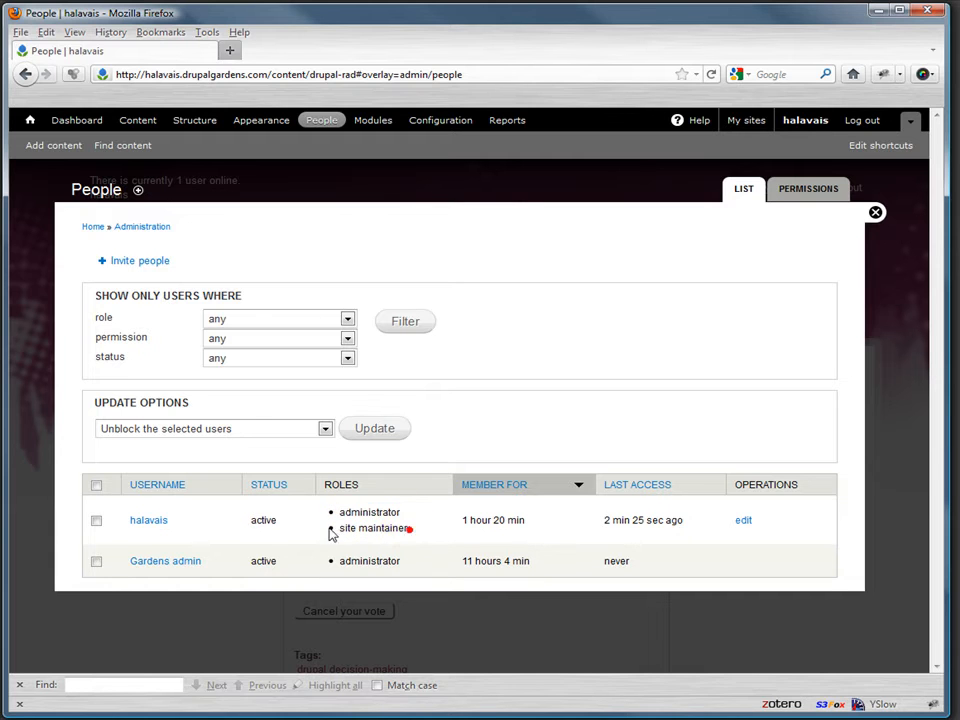
Check halavais's site maintainer role, then open that account's edit form.
{"action": "double_click", "coordinate": [369, 528]}
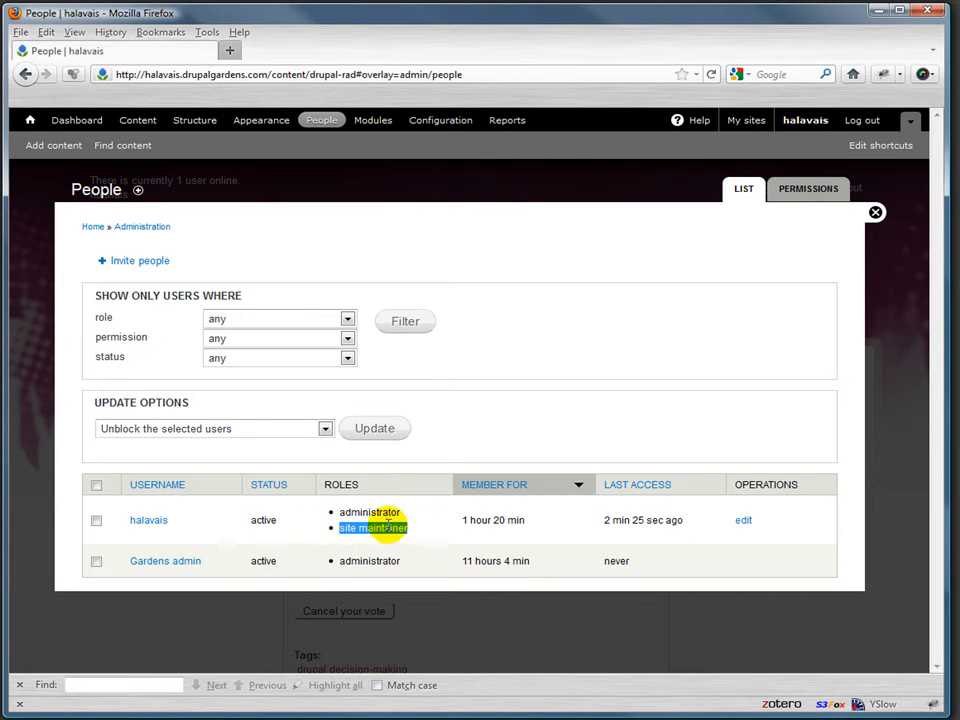
{"action": "mouse_move", "coordinate": [370, 519]}
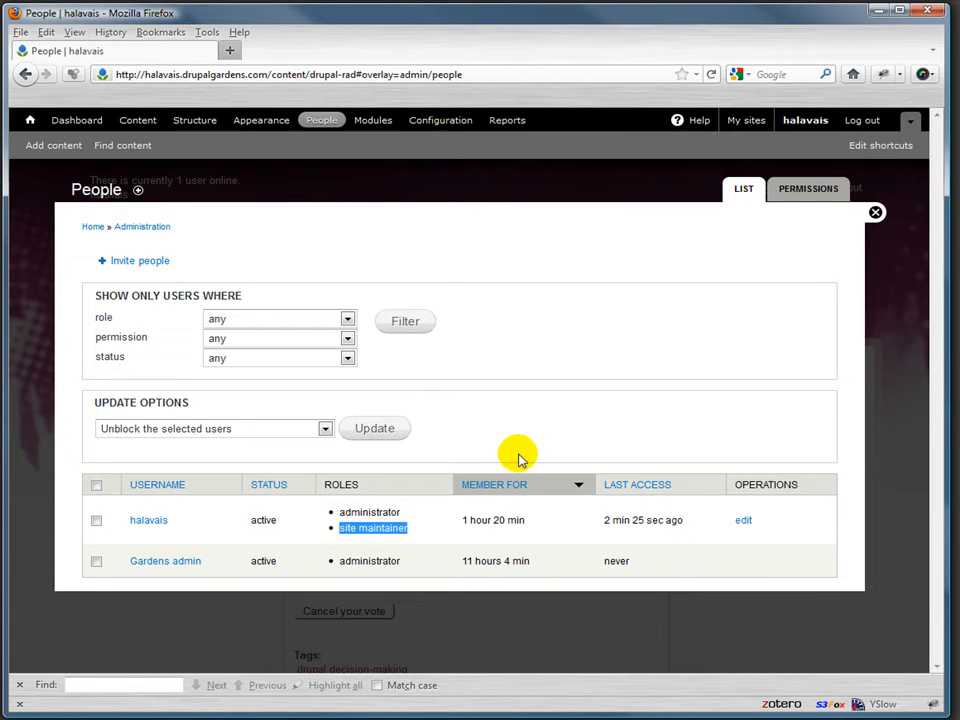
{"action": "left_click", "coordinate": [742, 520]}
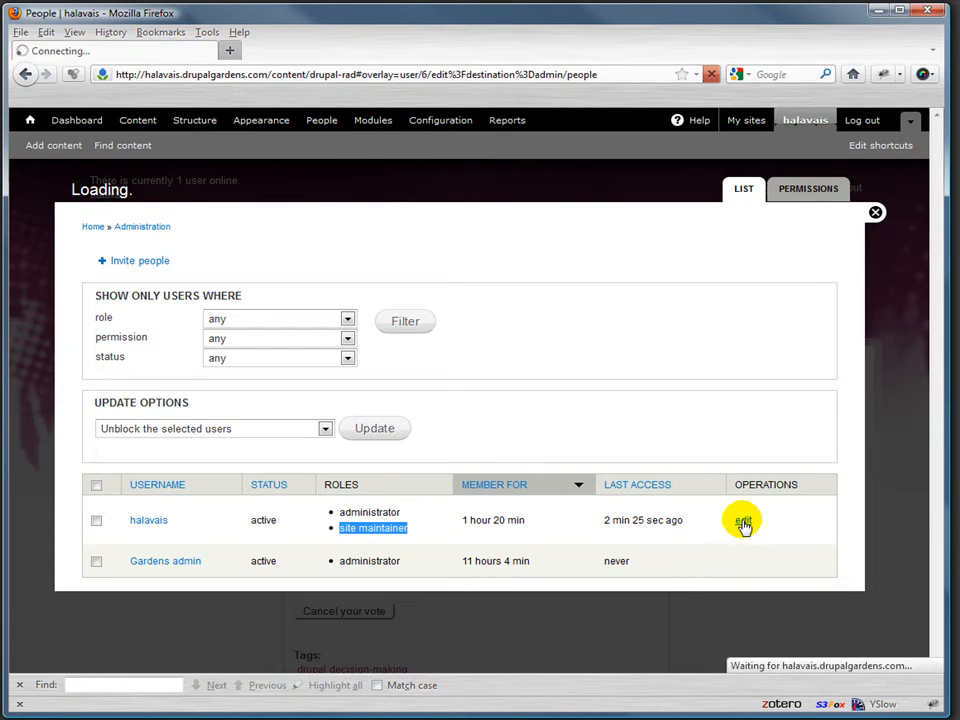
{"action": "left_click", "coordinate": [743, 522]}
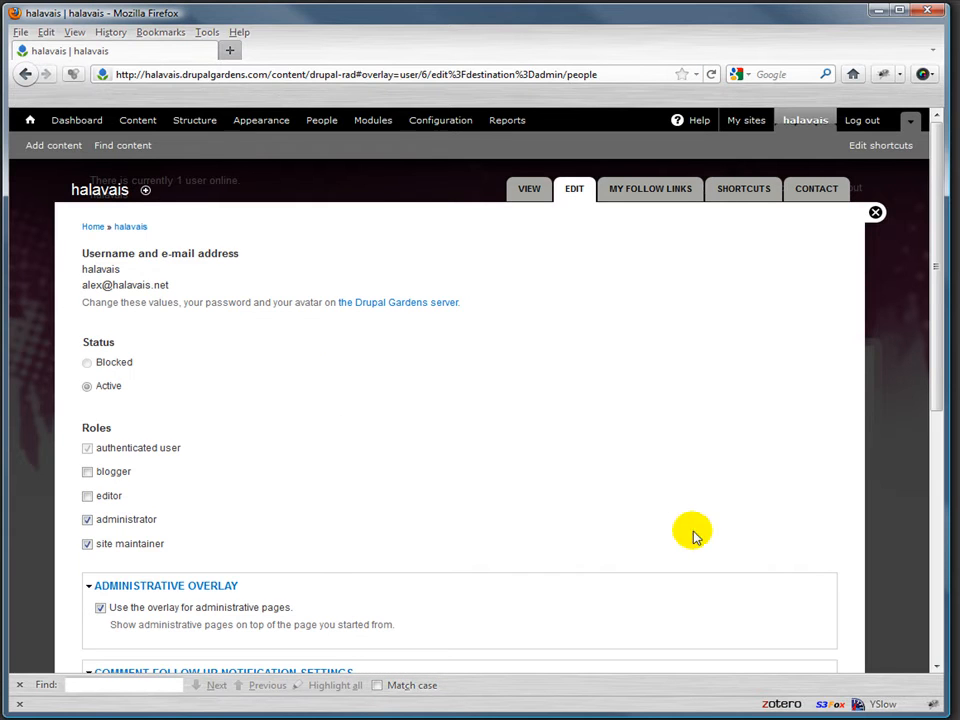
{"action": "mouse_move", "coordinate": [235, 390]}
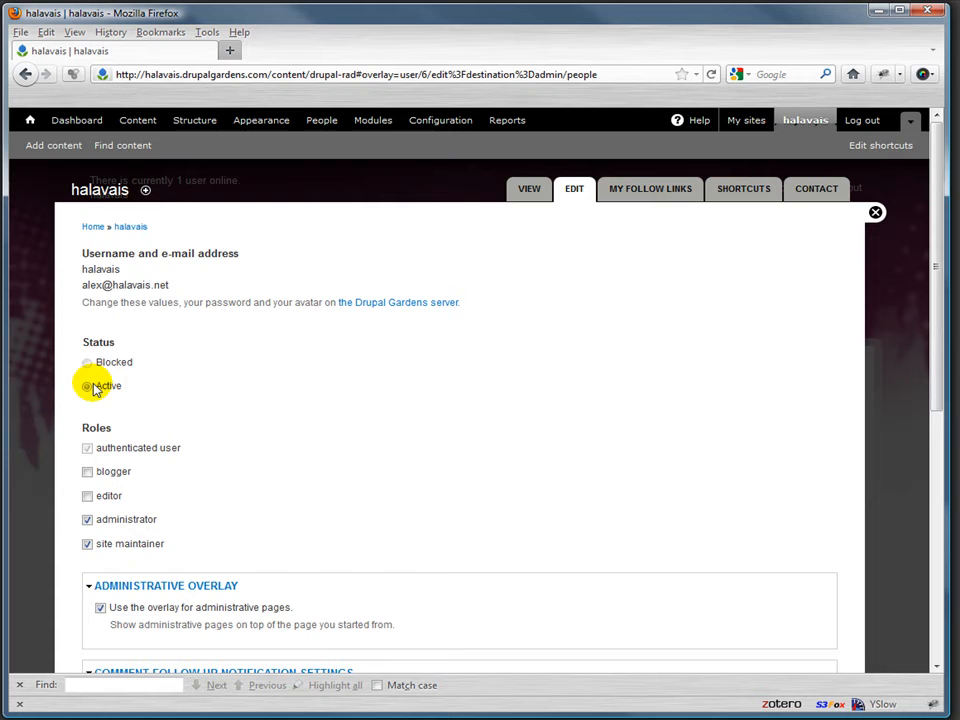
{"action": "left_click", "coordinate": [86, 362]}
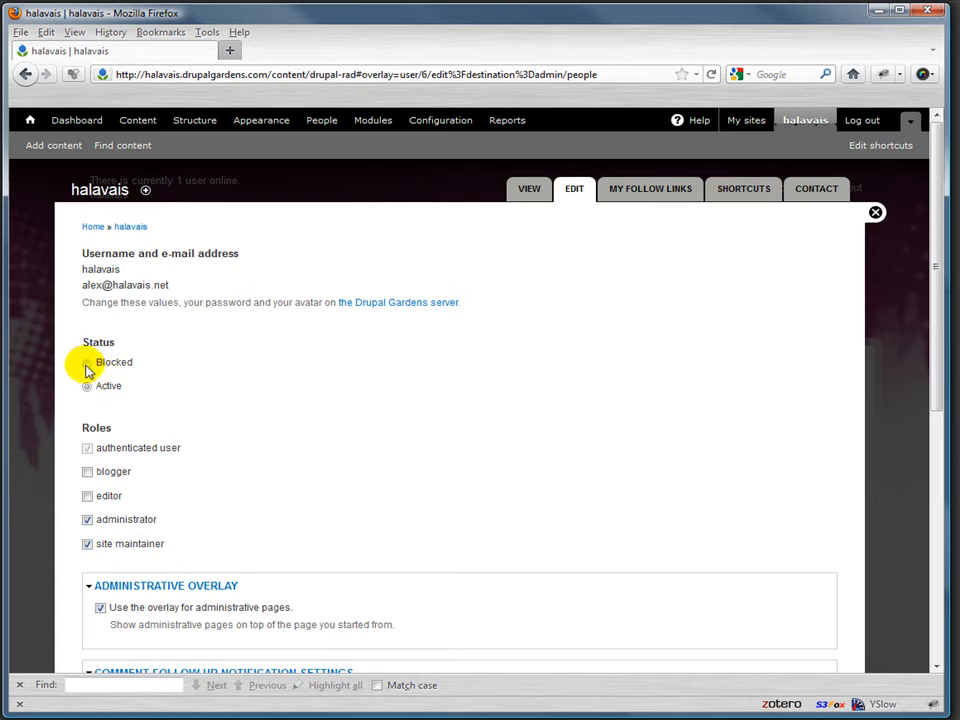
{"action": "left_click", "coordinate": [86, 362]}
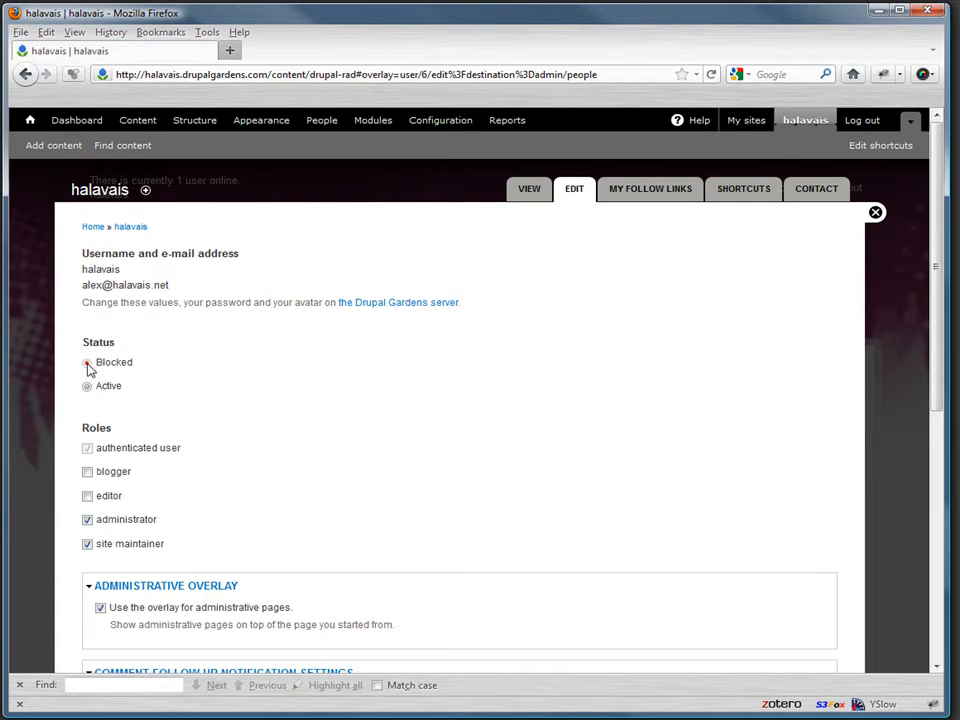
{"action": "left_click", "coordinate": [85, 386]}
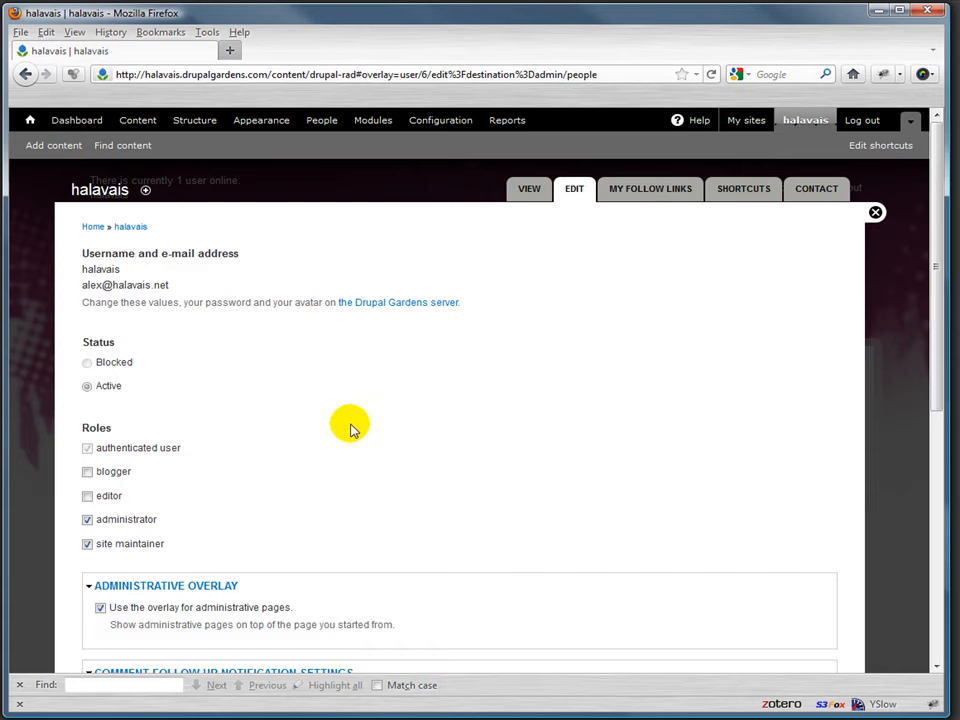
{"action": "scroll", "scroll_direction": "down", "scroll_amount": 3}
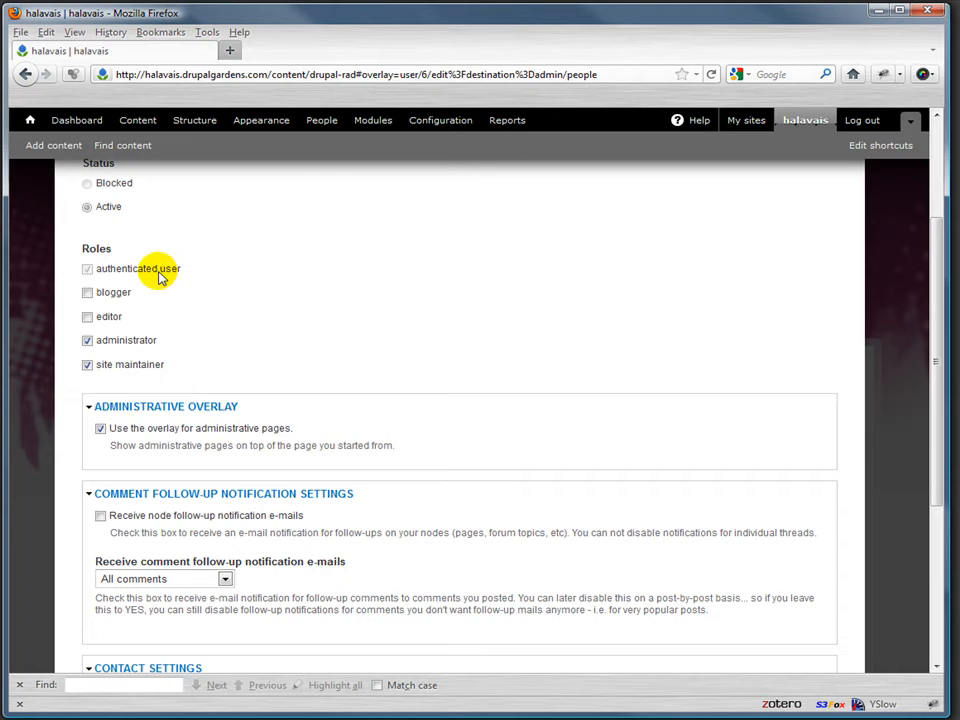
{"action": "mouse_move", "coordinate": [148, 271]}
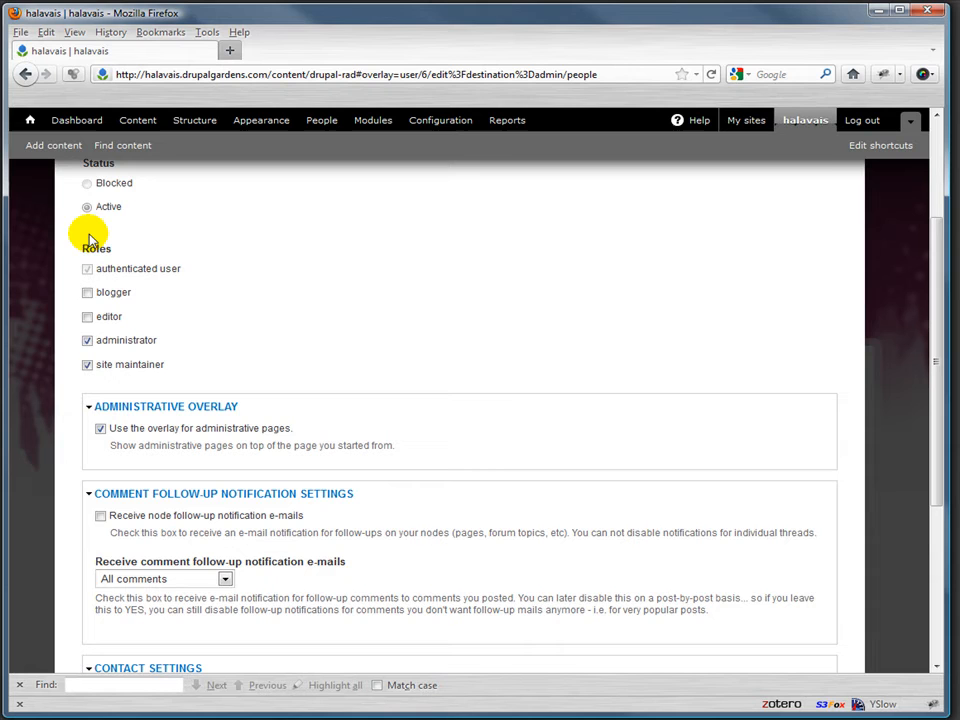
{"action": "mouse_move", "coordinate": [287, 351]}
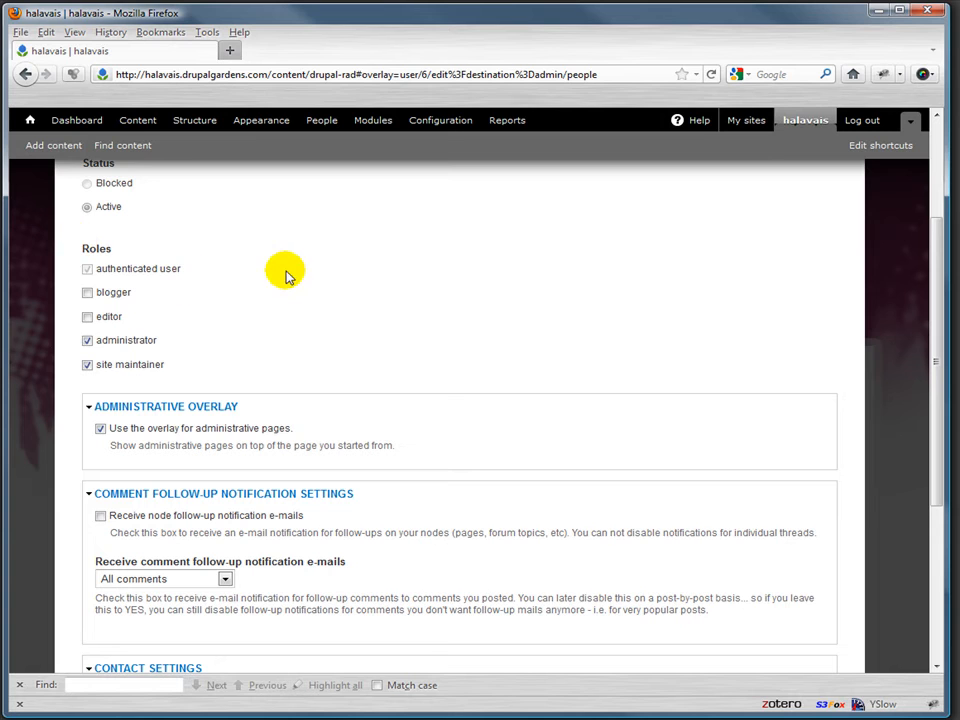
{"action": "mouse_move", "coordinate": [388, 308]}
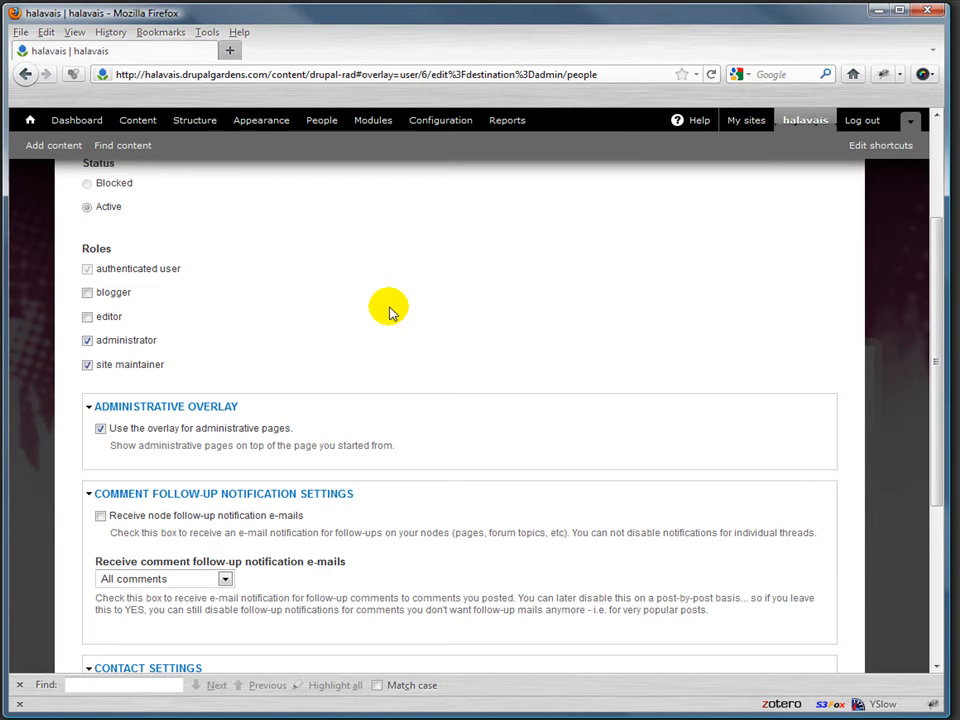
{"action": "mouse_move", "coordinate": [378, 317]}
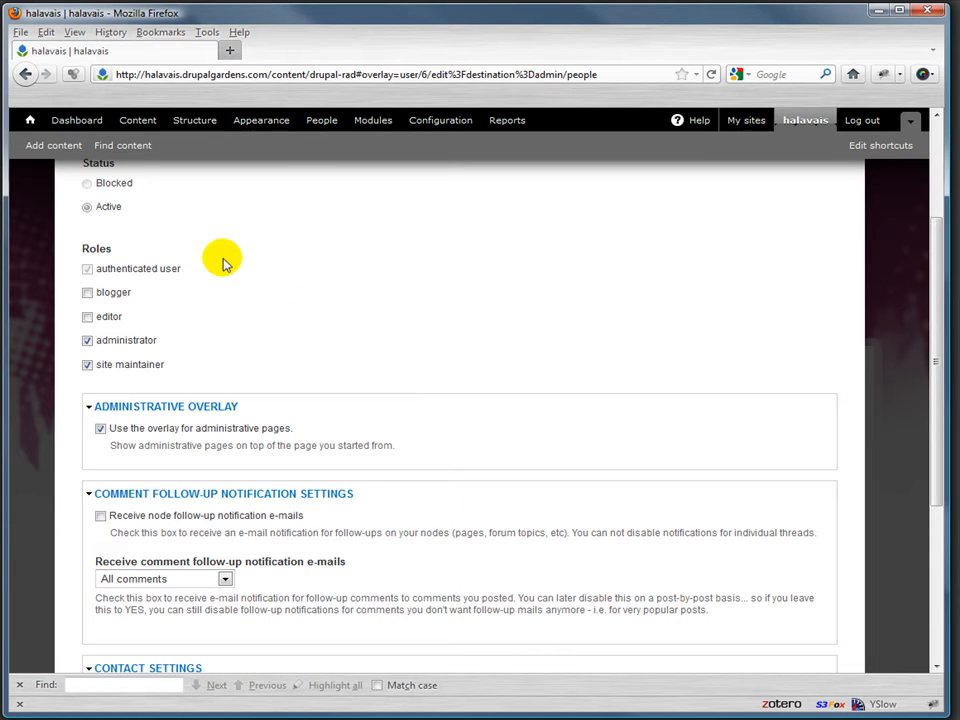
{"action": "mouse_move", "coordinate": [358, 253]}
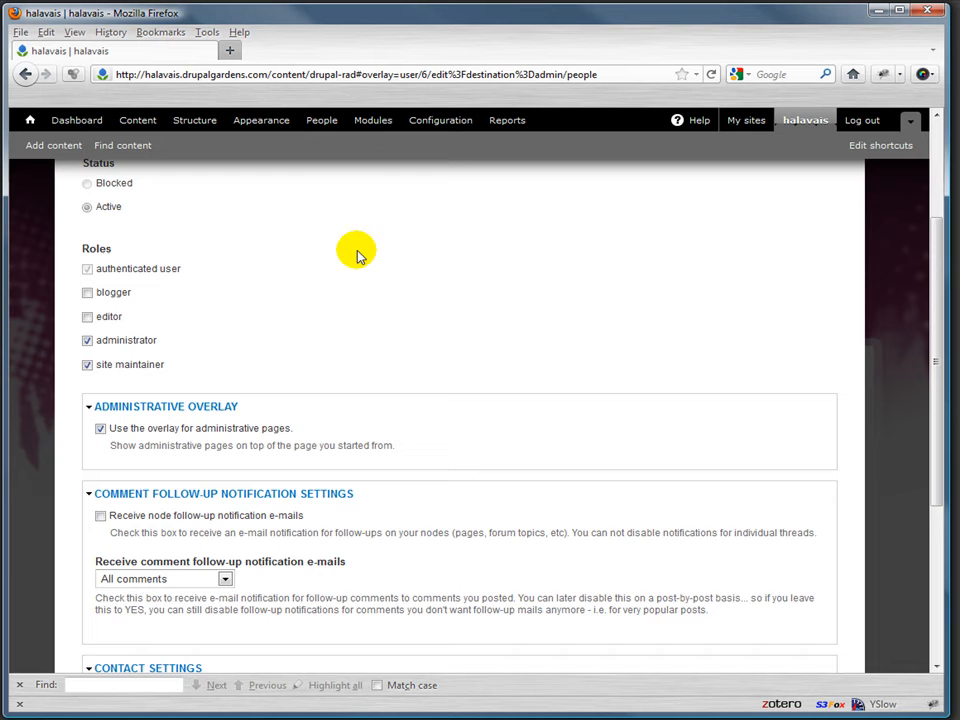
View halavais's contact form, then go via People to the role permissions table.
{"action": "scroll", "scroll_direction": "down", "scroll_amount": 3}
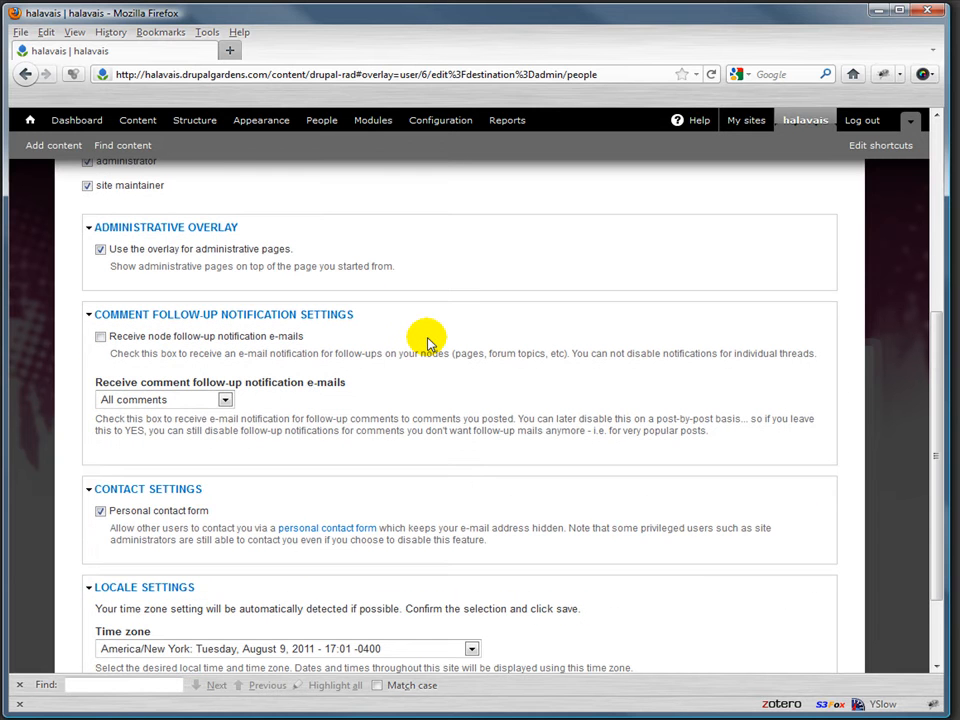
{"action": "scroll", "scroll_direction": "down", "scroll_amount": 3}
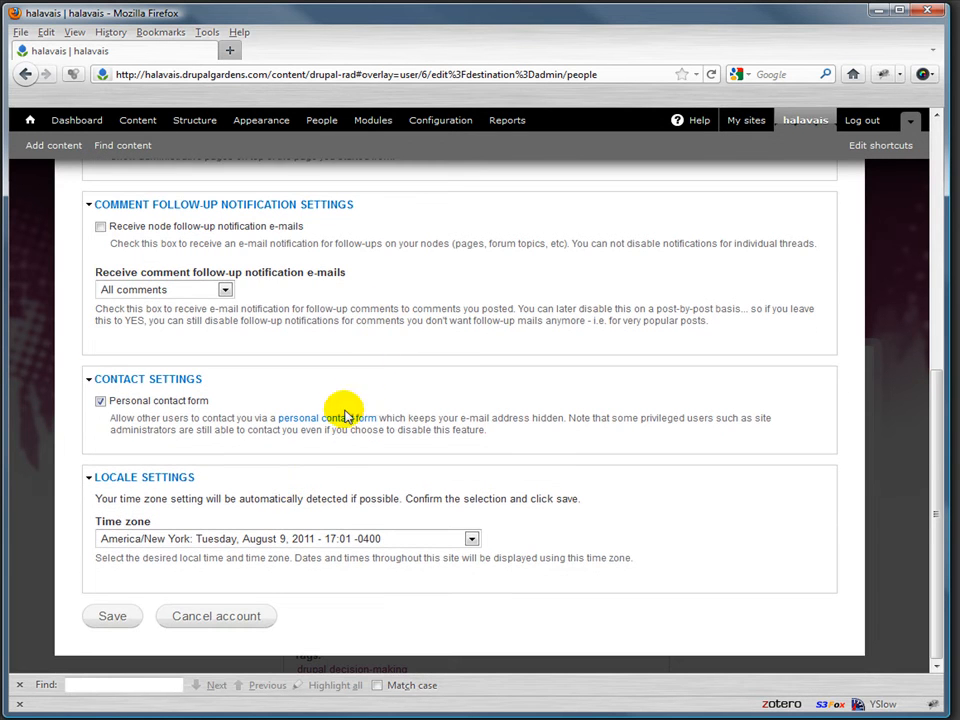
{"action": "mouse_move", "coordinate": [306, 458]}
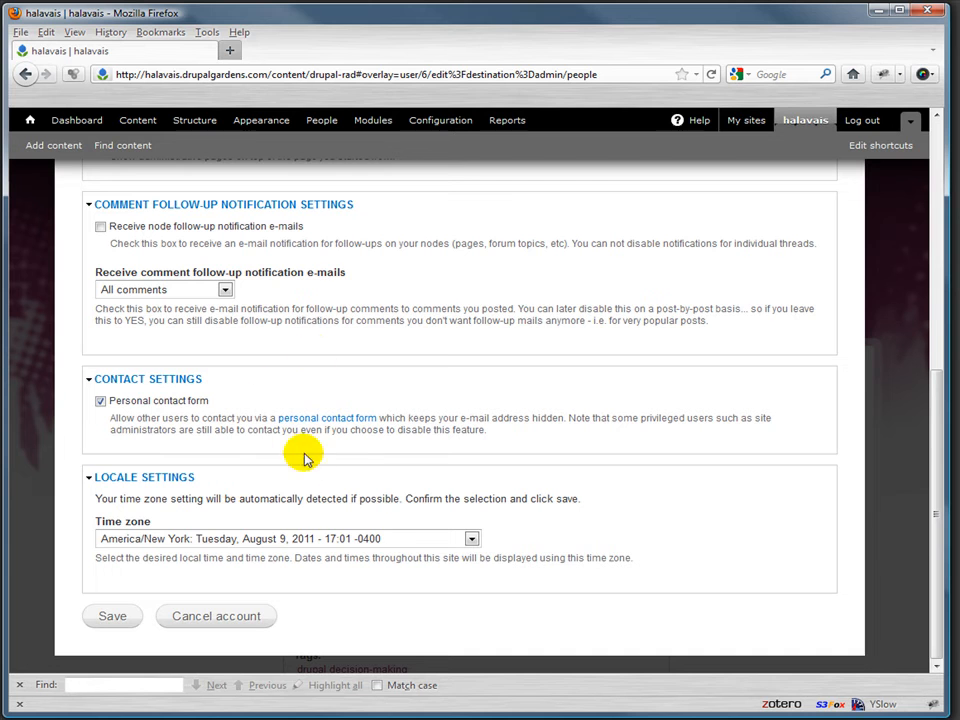
{"action": "scroll", "scroll_direction": "up", "scroll_amount": 3}
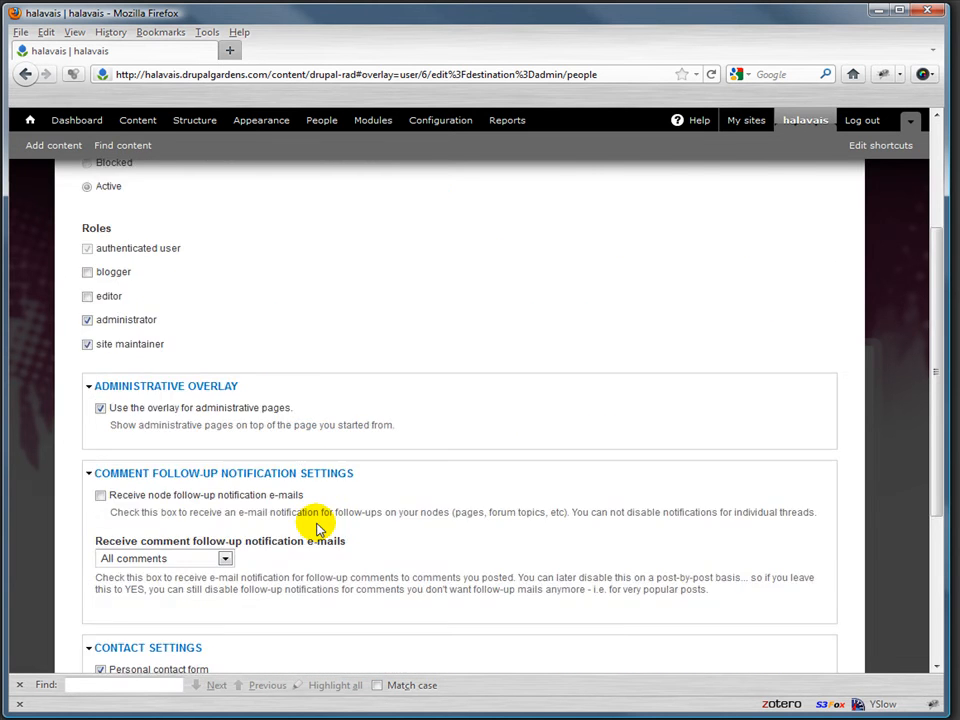
{"action": "scroll", "scroll_direction": "down", "scroll_amount": 3}
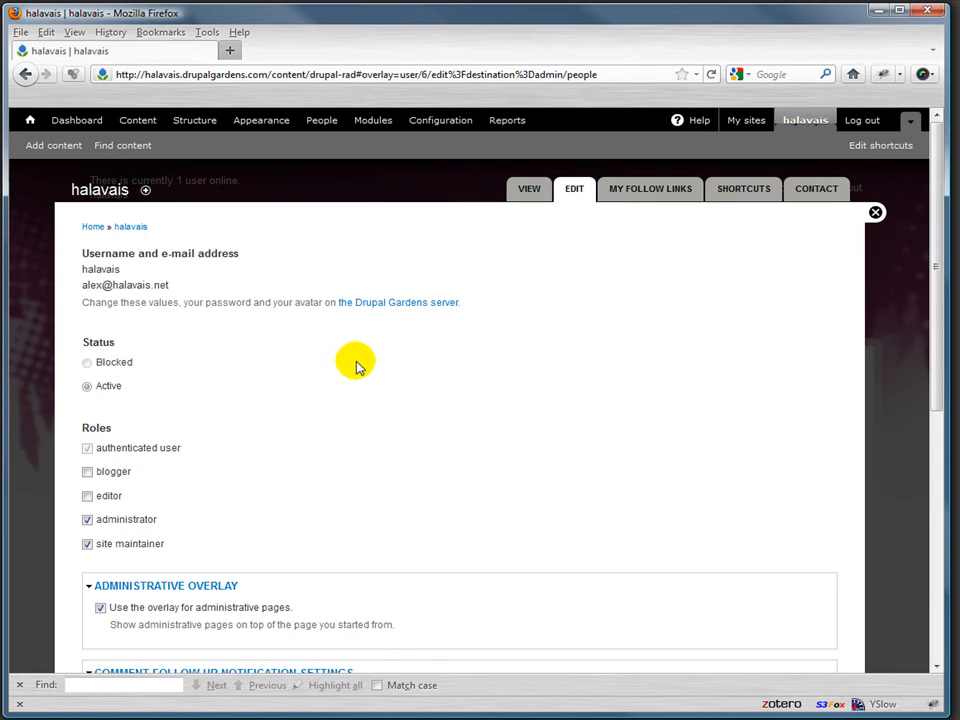
{"action": "mouse_move", "coordinate": [816, 200]}
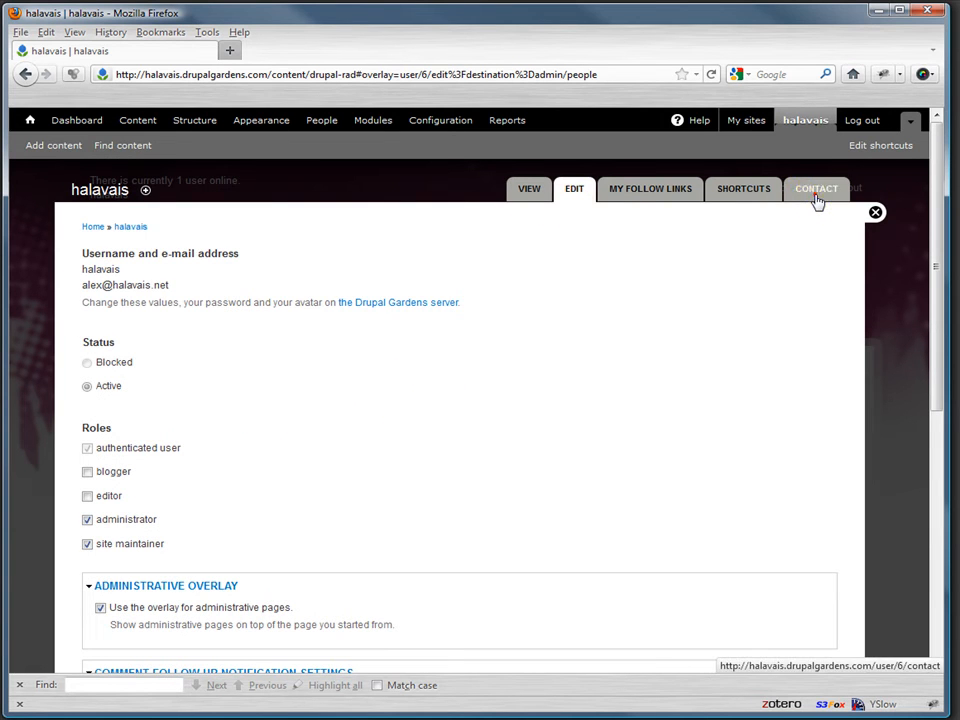
{"action": "left_click", "coordinate": [816, 188]}
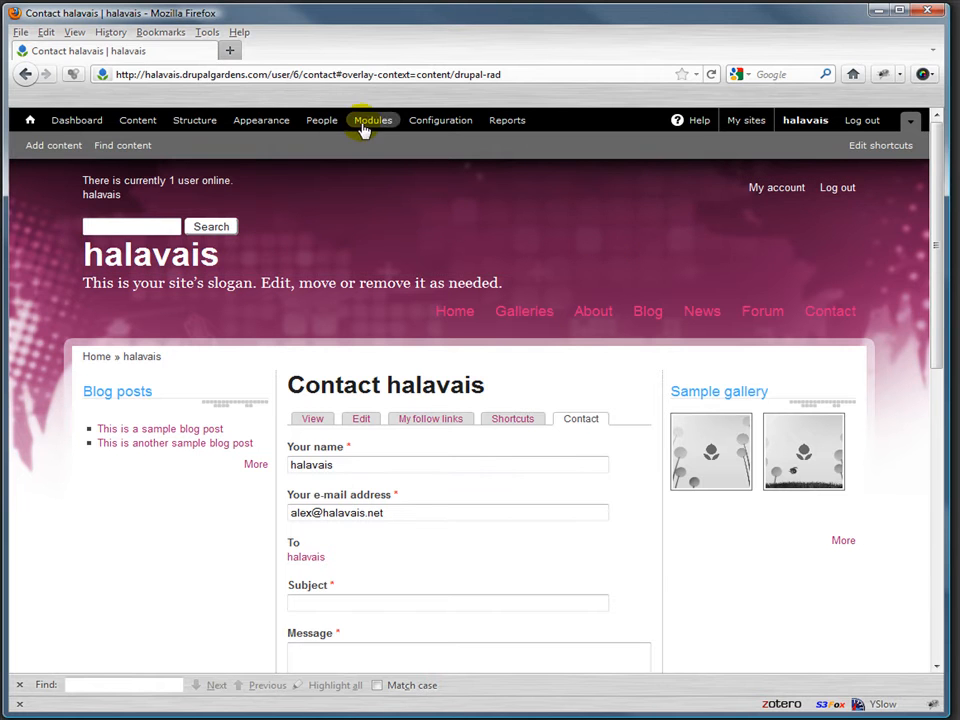
{"action": "left_click", "coordinate": [321, 120]}
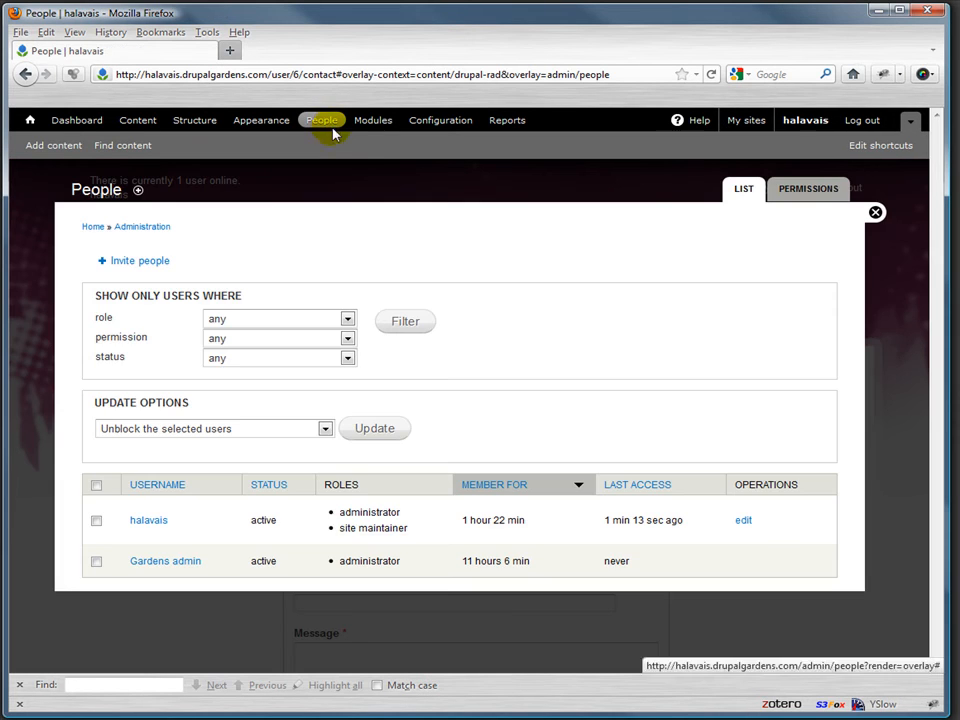
{"action": "left_click", "coordinate": [807, 189]}
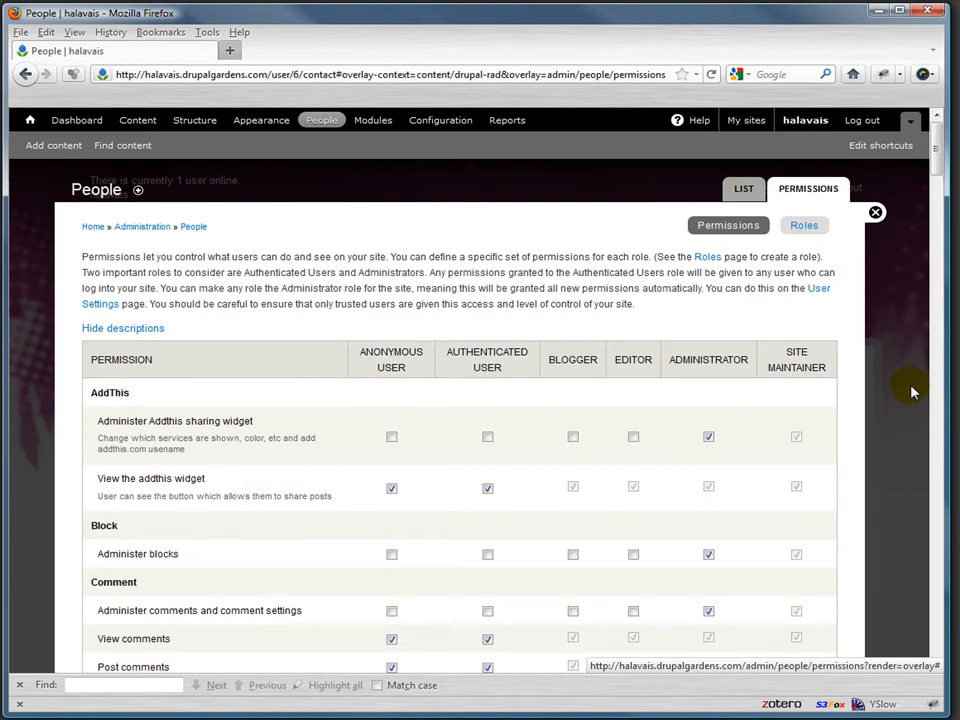
{"action": "mouse_move", "coordinate": [908, 207]}
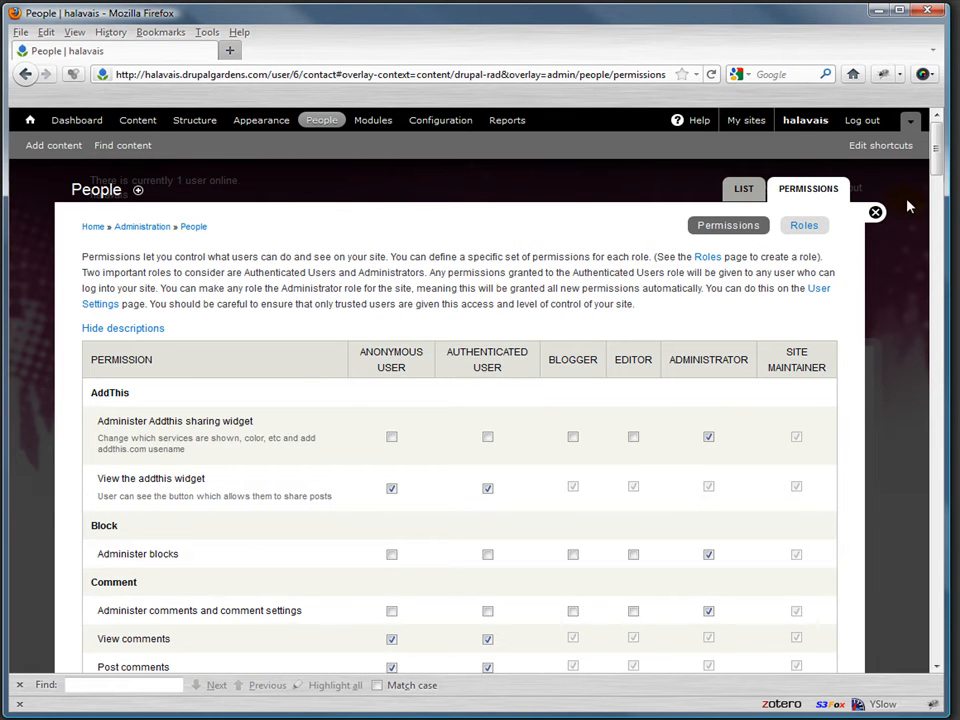
{"action": "mouse_move", "coordinate": [398, 355]}
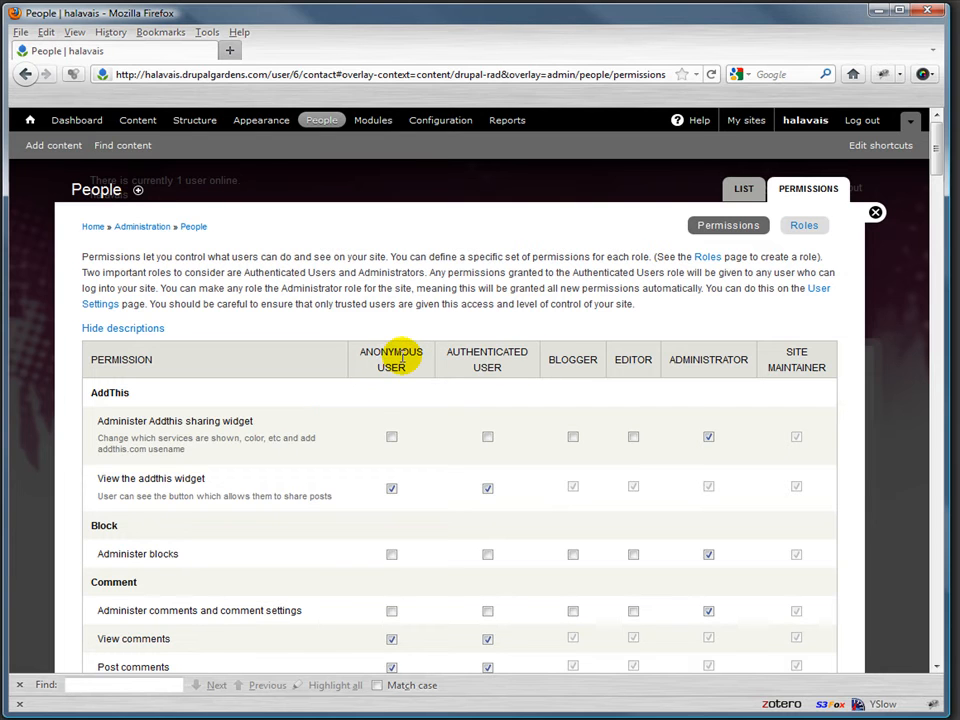
{"action": "mouse_move", "coordinate": [572, 359]}
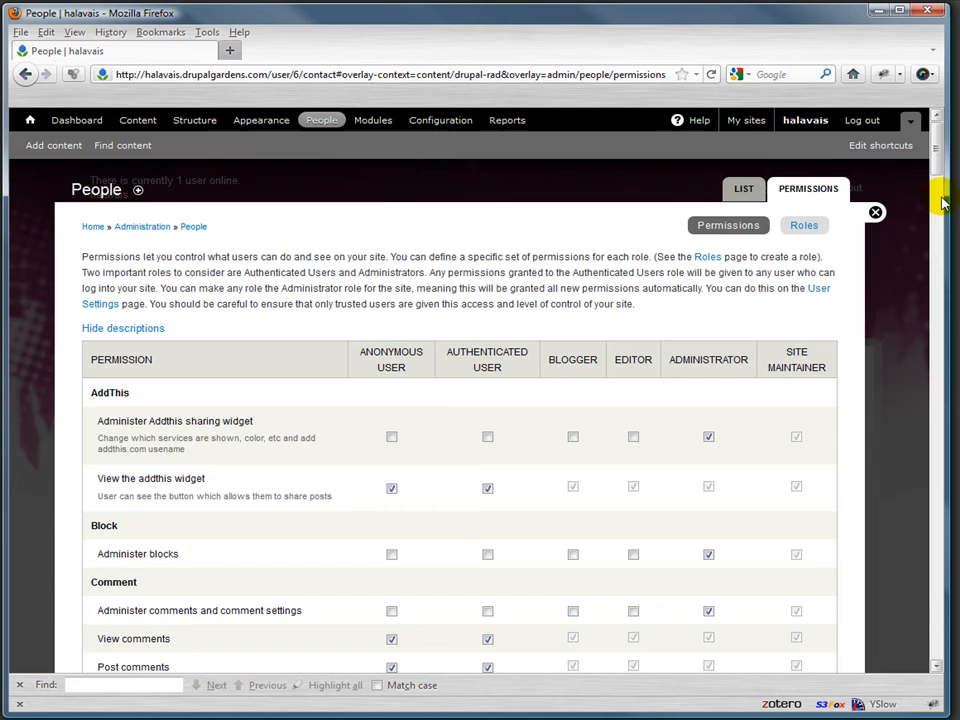
Leave Administer blocks ungranted and give anonymous users View comments and Post comments.
{"action": "scroll", "scroll_direction": "down", "scroll_amount": 3}
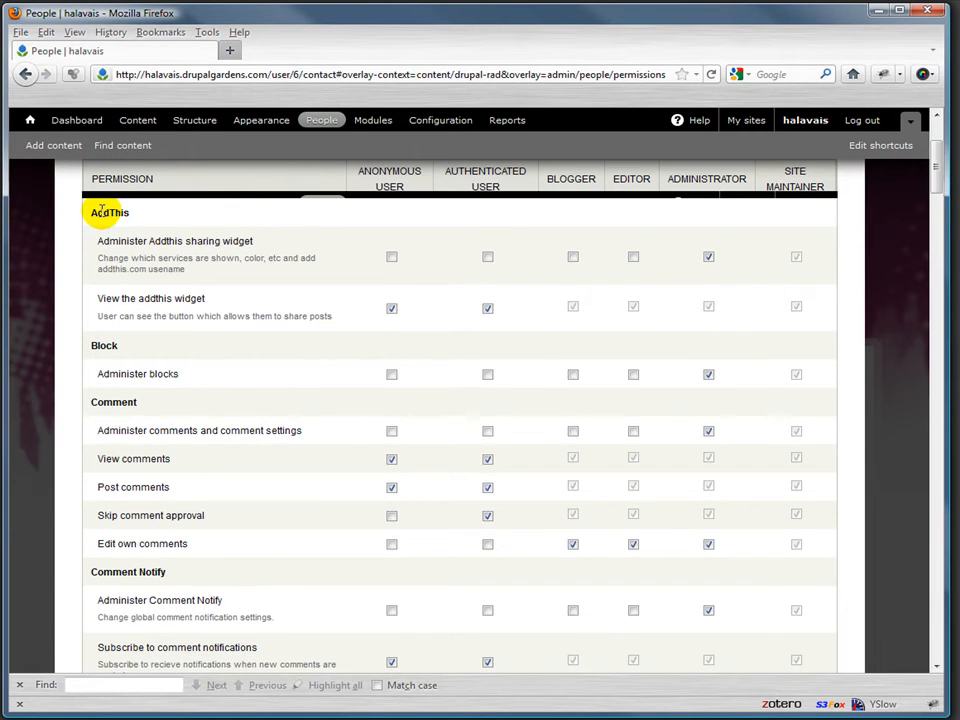
{"action": "double_click", "coordinate": [108, 212]}
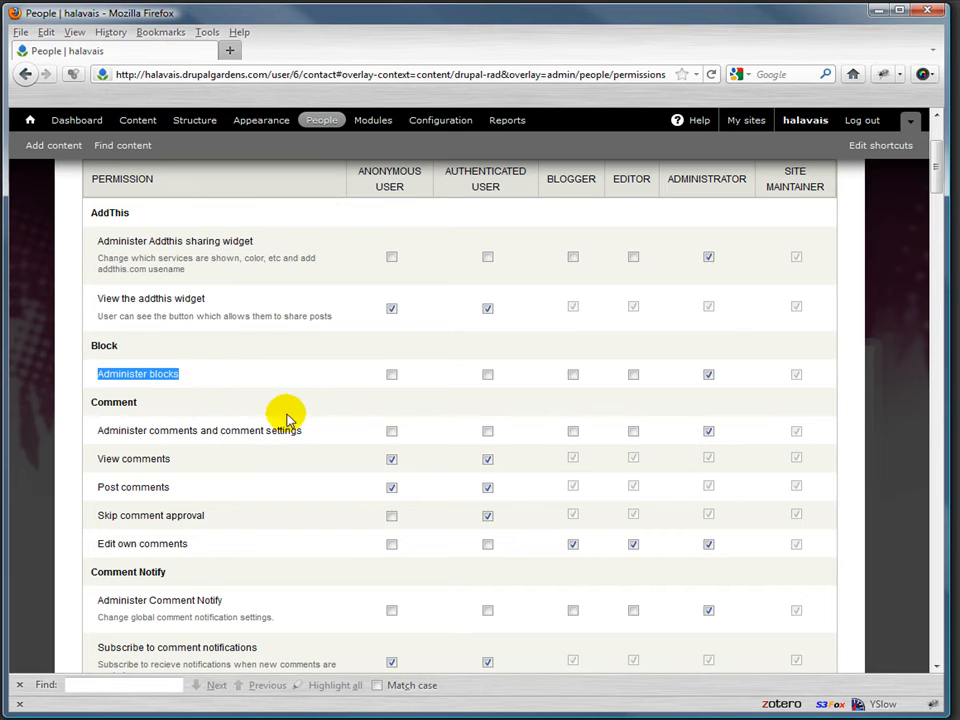
{"action": "mouse_move", "coordinate": [315, 397]}
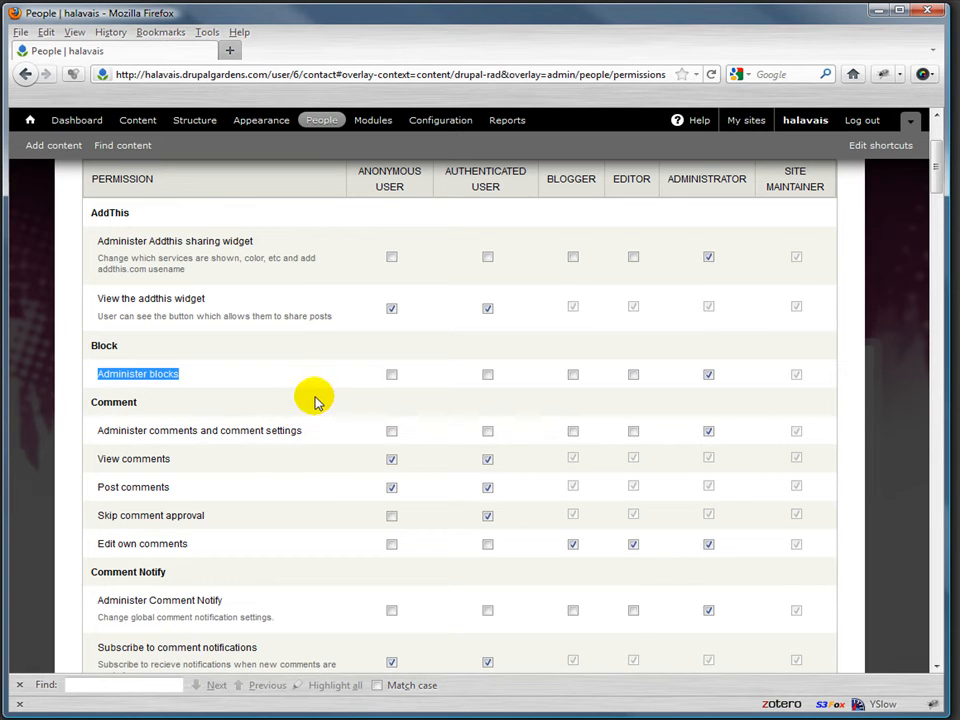
{"action": "left_click", "coordinate": [391, 374]}
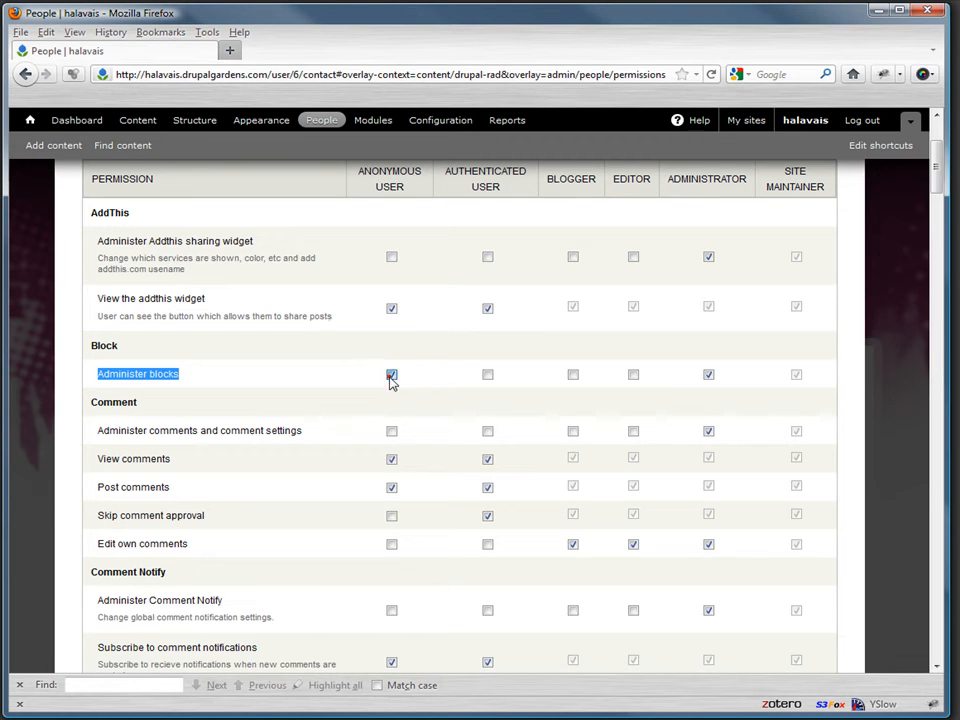
{"action": "left_click", "coordinate": [391, 374]}
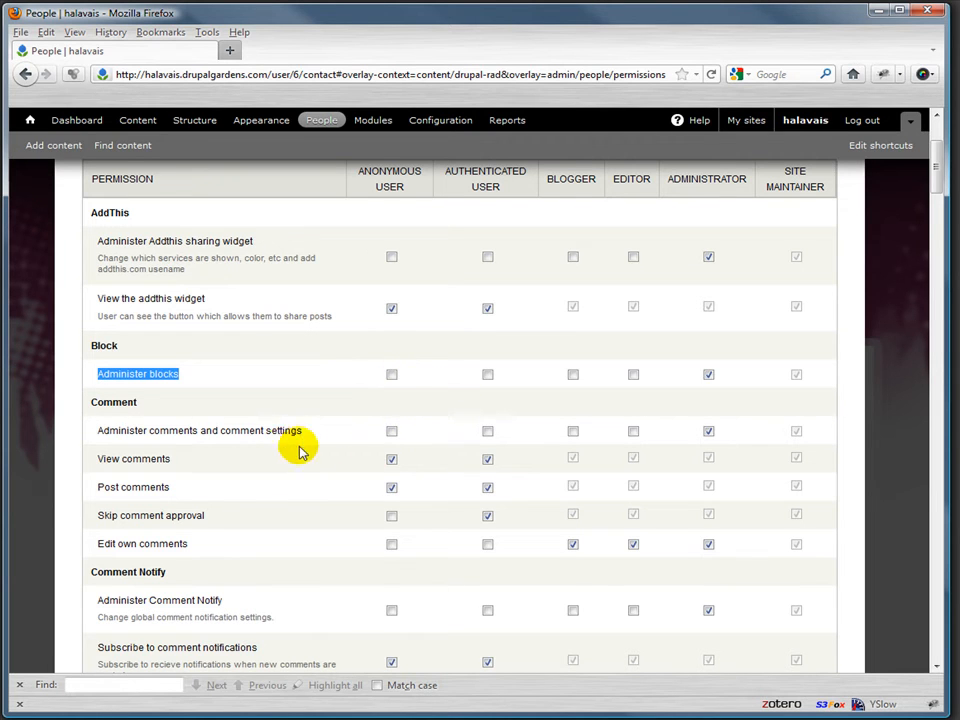
{"action": "mouse_move", "coordinate": [415, 382]}
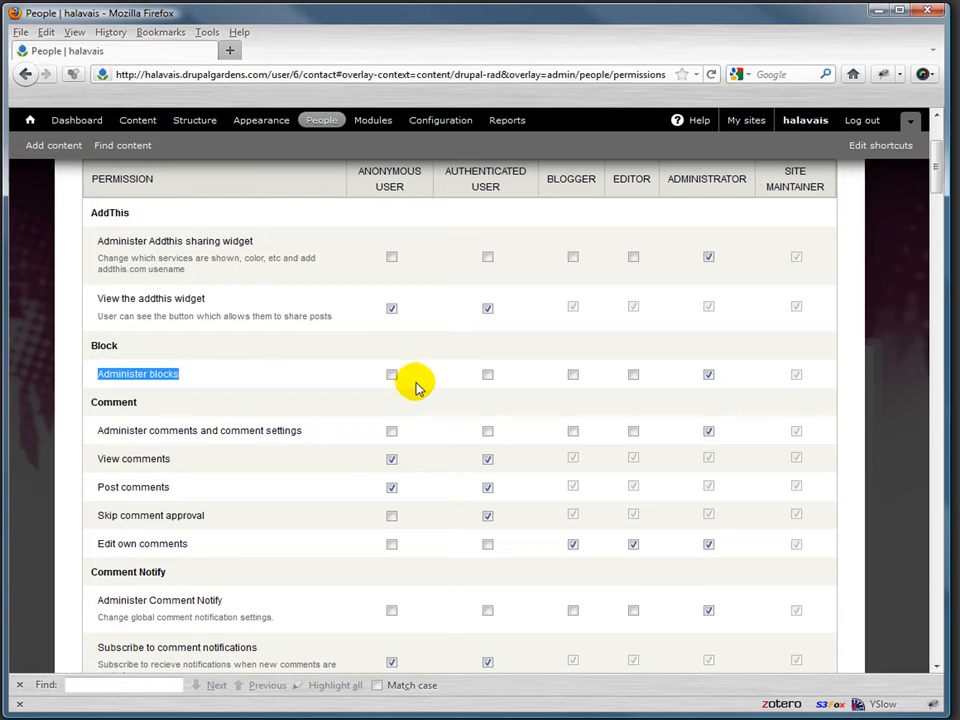
{"action": "mouse_move", "coordinate": [224, 487]}
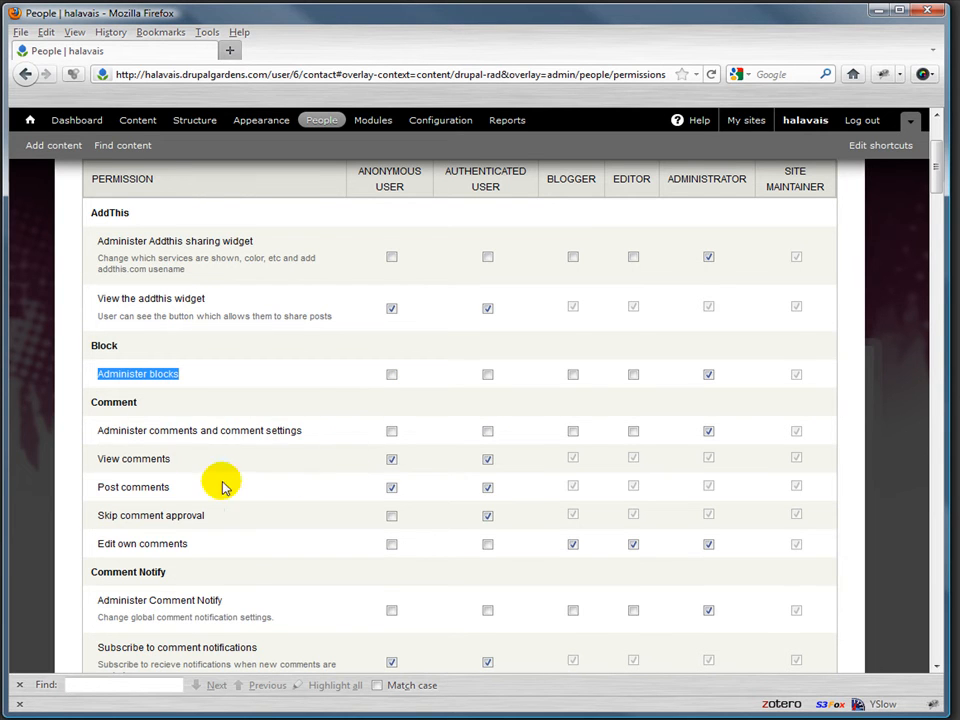
{"action": "mouse_move", "coordinate": [547, 499]}
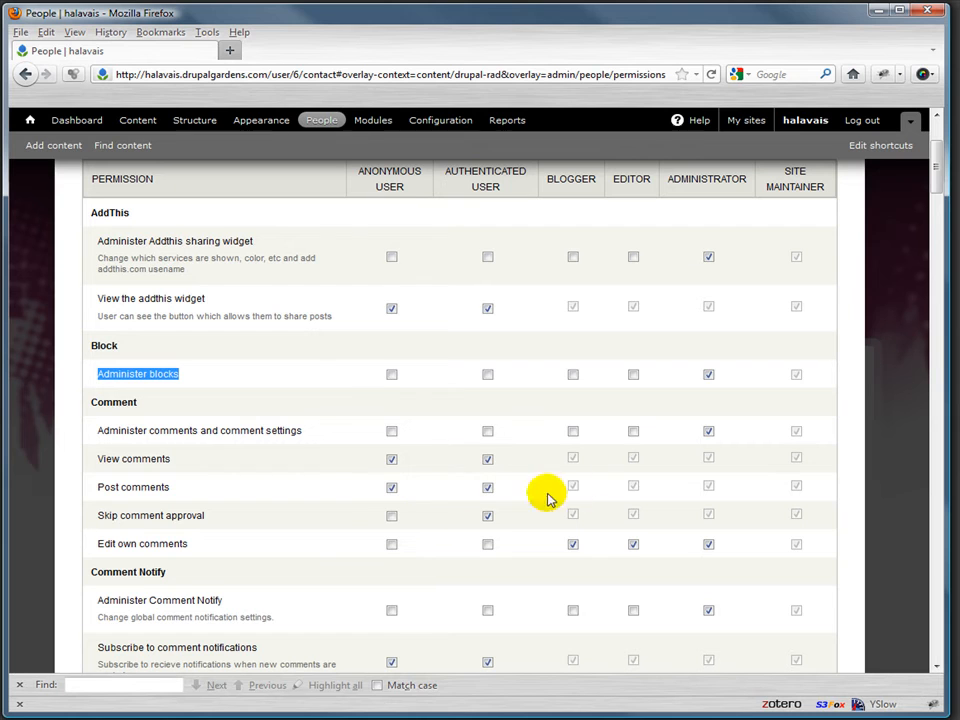
{"action": "mouse_move", "coordinate": [145, 507]}
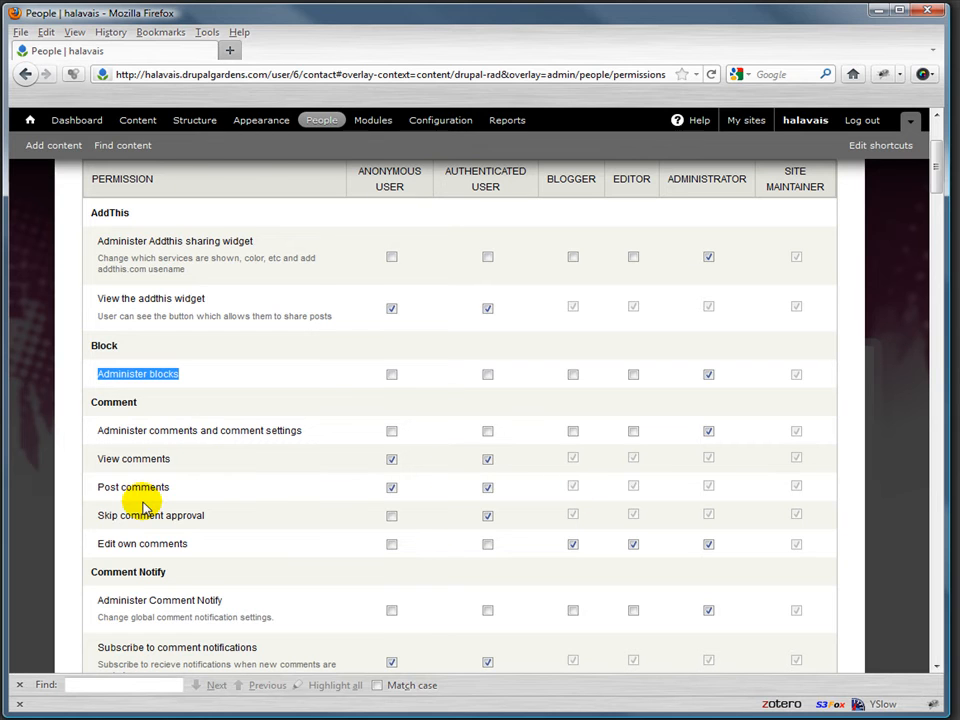
{"action": "mouse_move", "coordinate": [150, 549]}
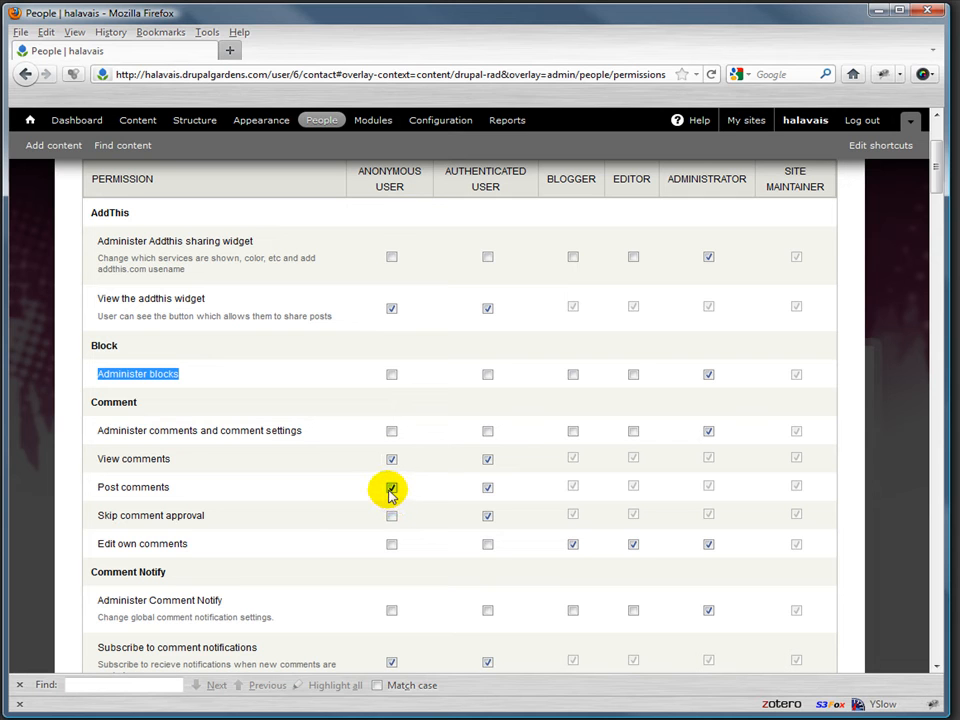
{"action": "left_click", "coordinate": [390, 487]}
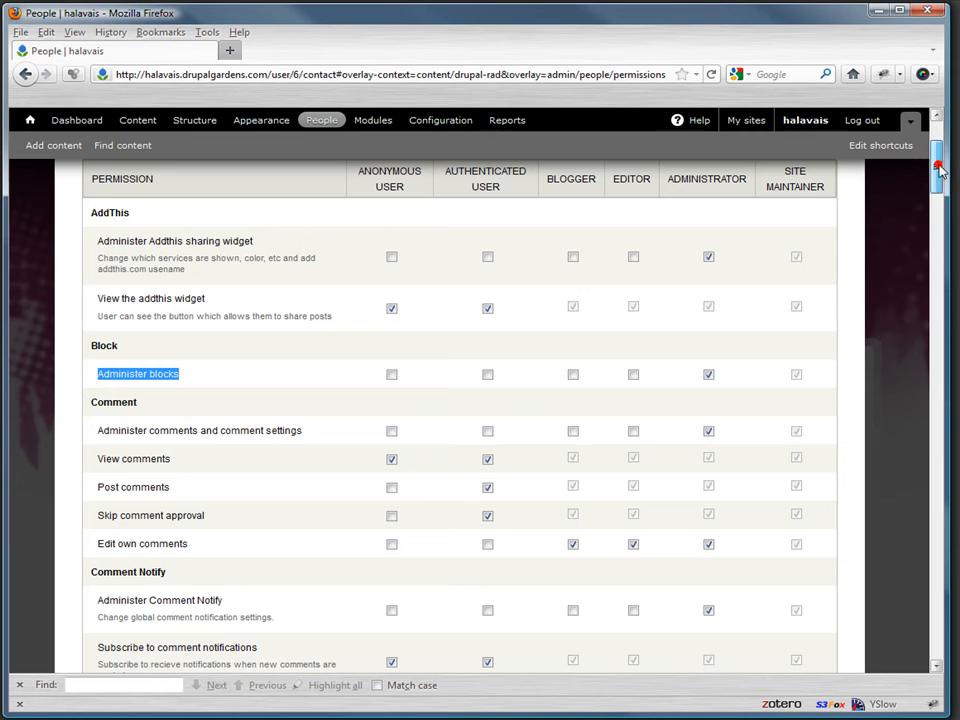
{"action": "left_click", "coordinate": [390, 459]}
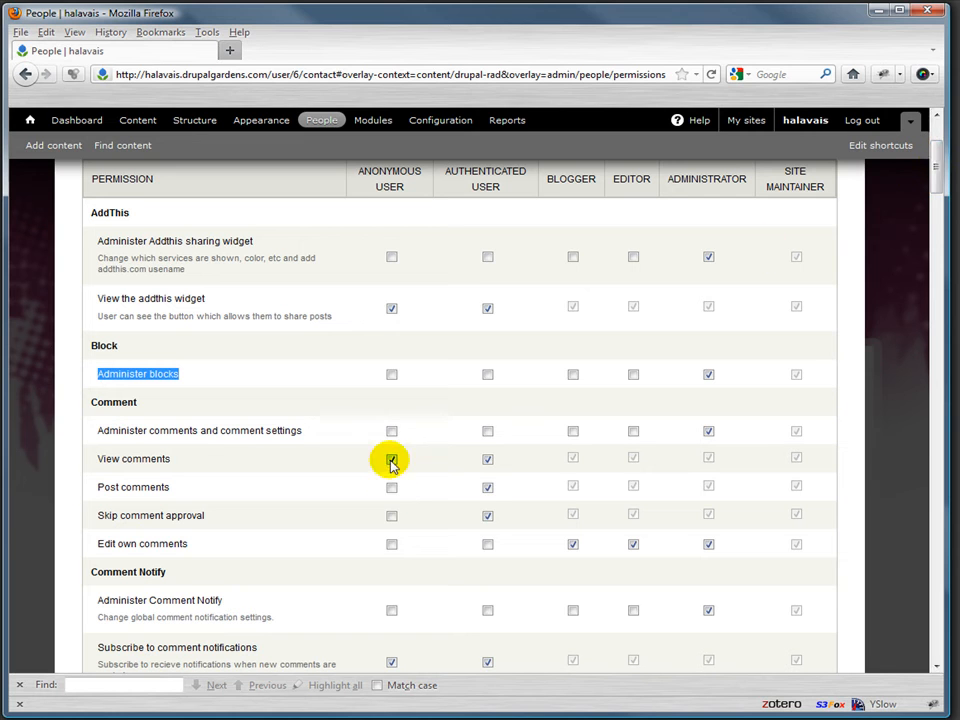
{"action": "left_click", "coordinate": [391, 459]}
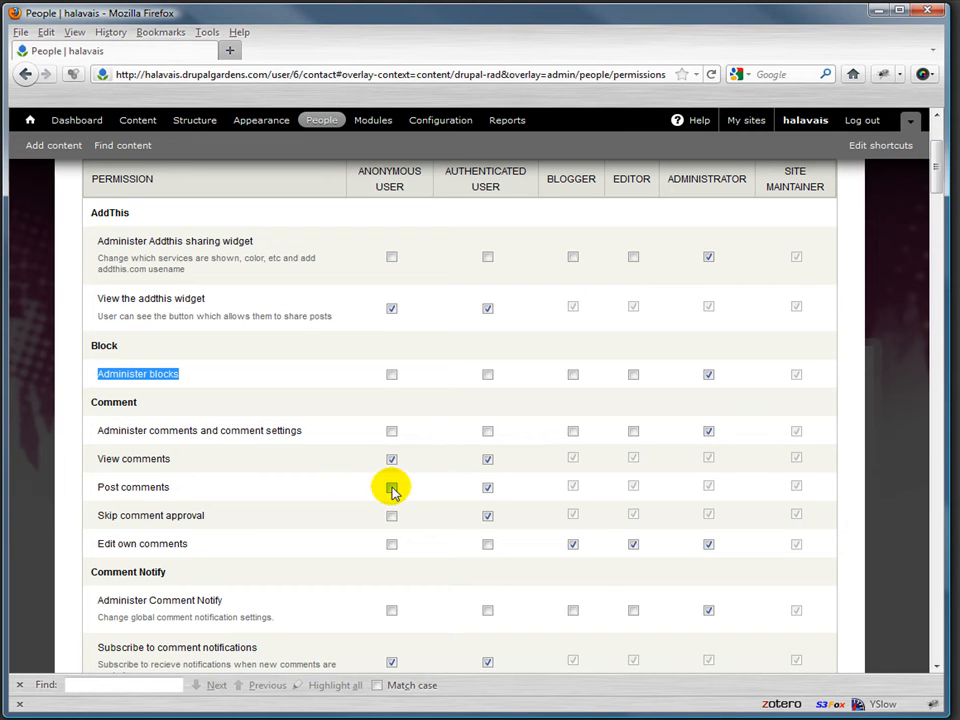
{"action": "scroll", "scroll_direction": "down", "scroll_amount": 3}
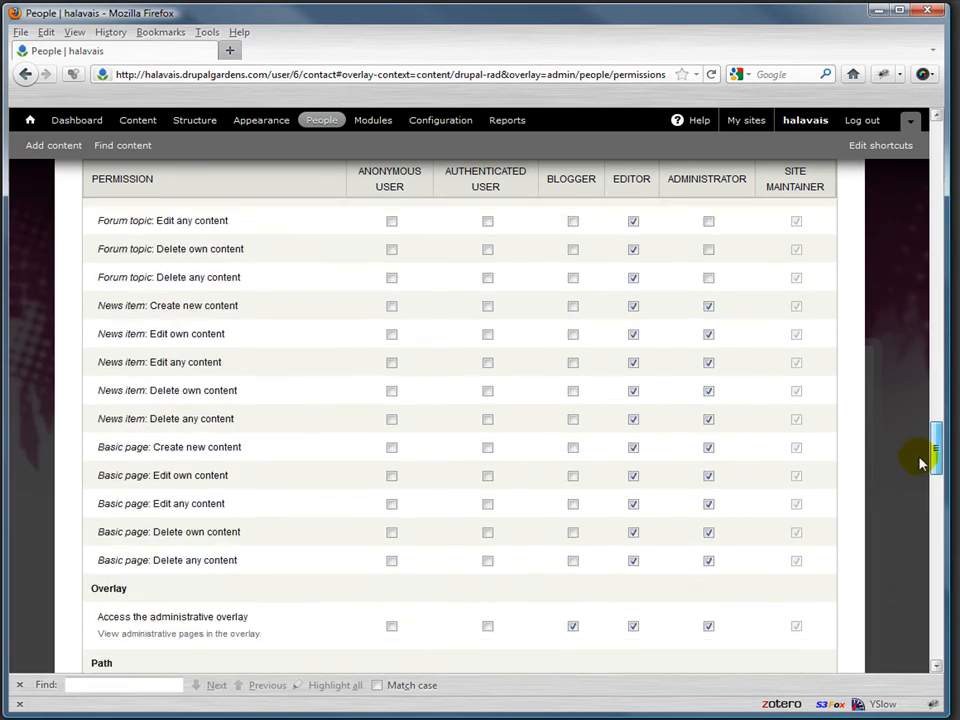
{"action": "scroll", "scroll_direction": "down", "scroll_amount": 3}
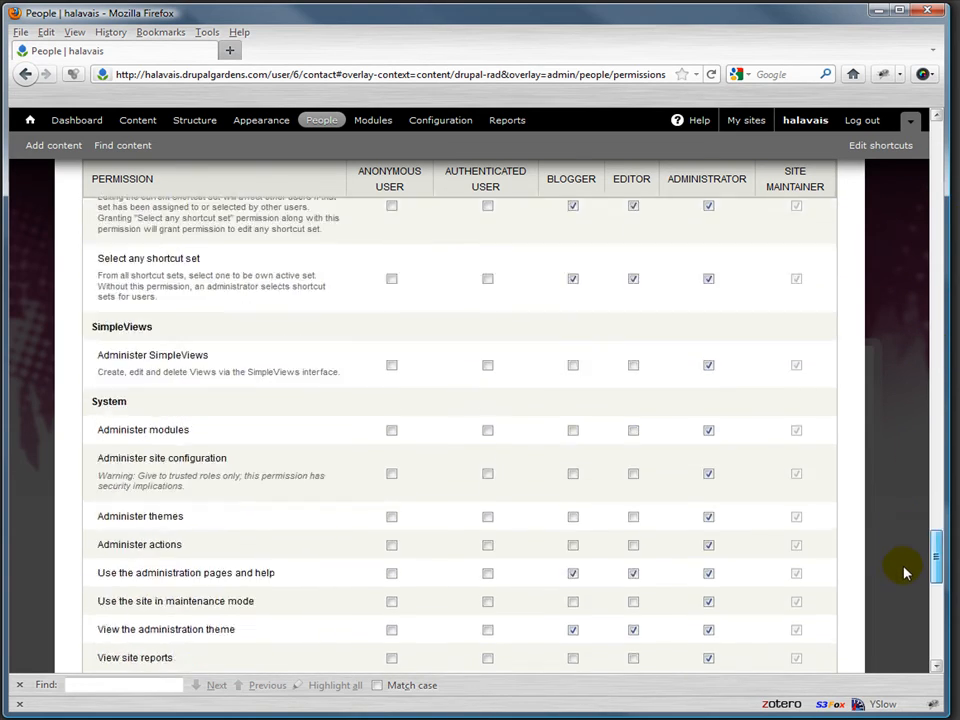
{"action": "scroll", "scroll_direction": "down", "scroll_amount": 3}
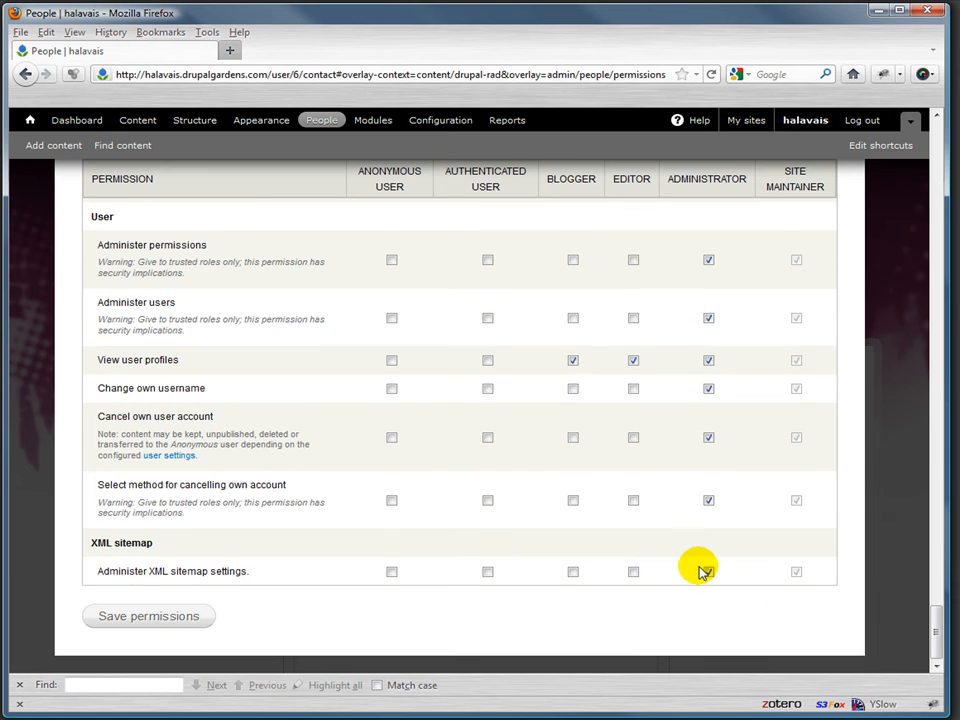
{"action": "left_click", "coordinate": [708, 572]}
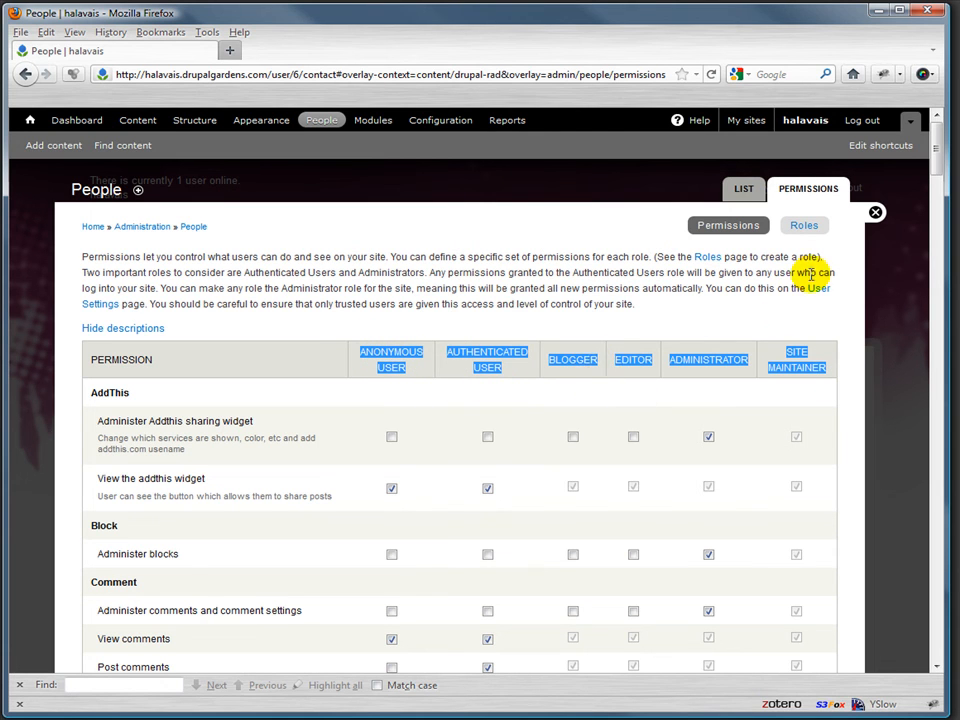
{"action": "mouse_move", "coordinate": [772, 307]}
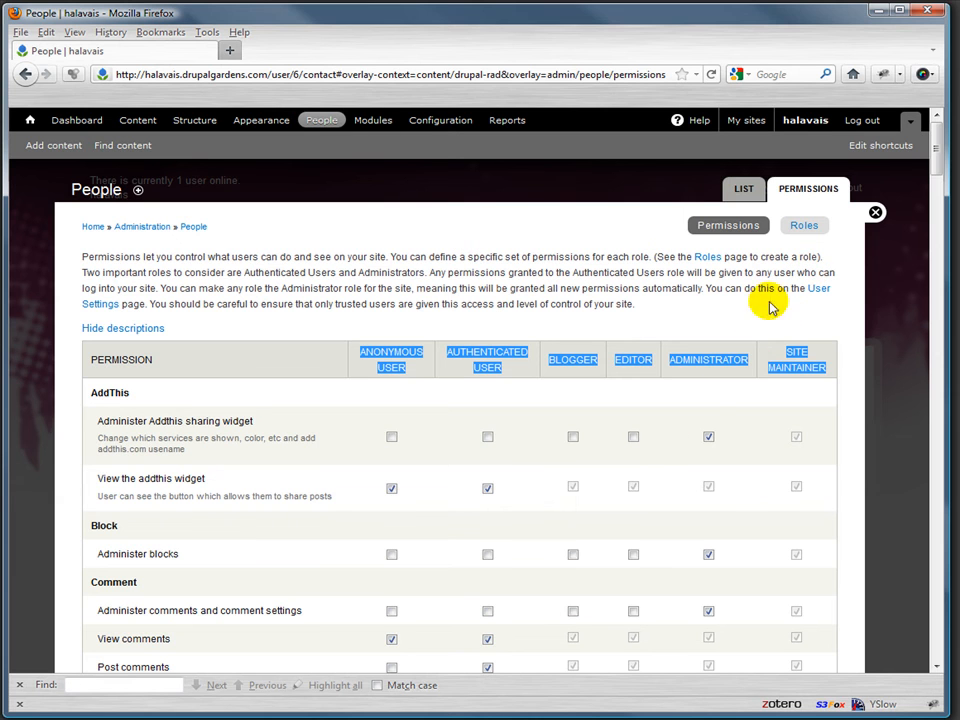
Add an 'alien being' role on the Roles tab.
{"action": "left_click", "coordinate": [804, 225]}
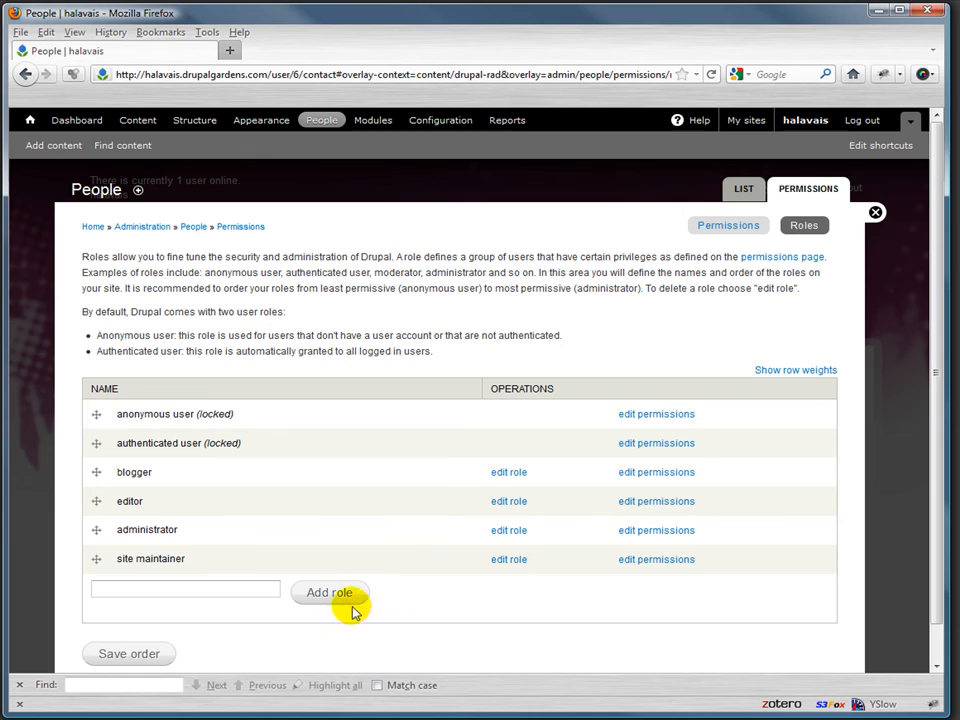
{"action": "scroll", "scroll_direction": "down", "scroll_amount": 3}
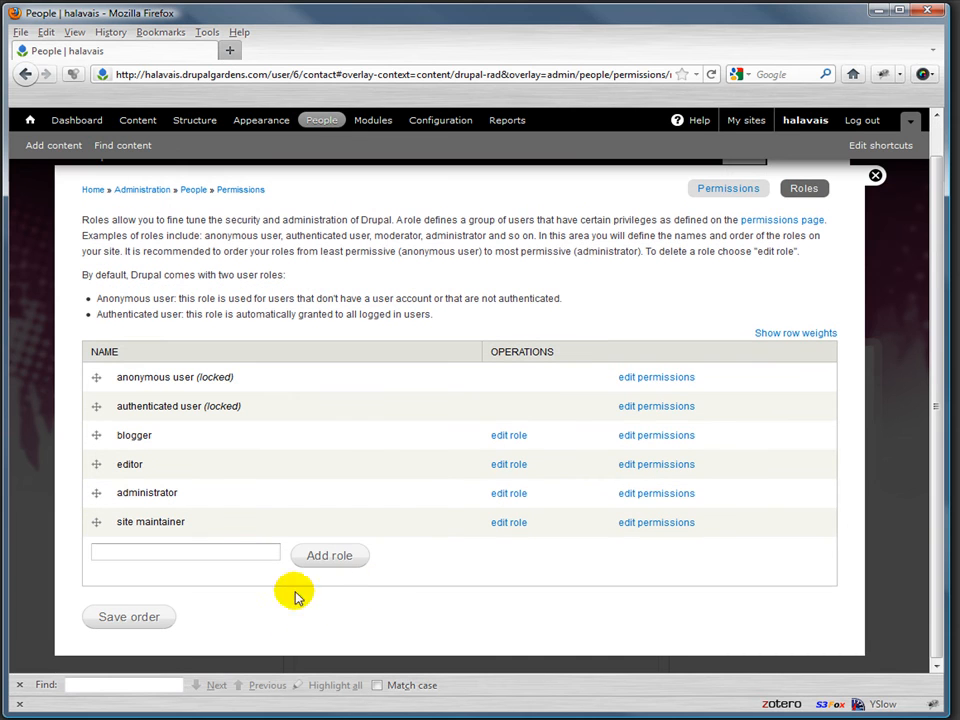
{"action": "left_click", "coordinate": [185, 552]}
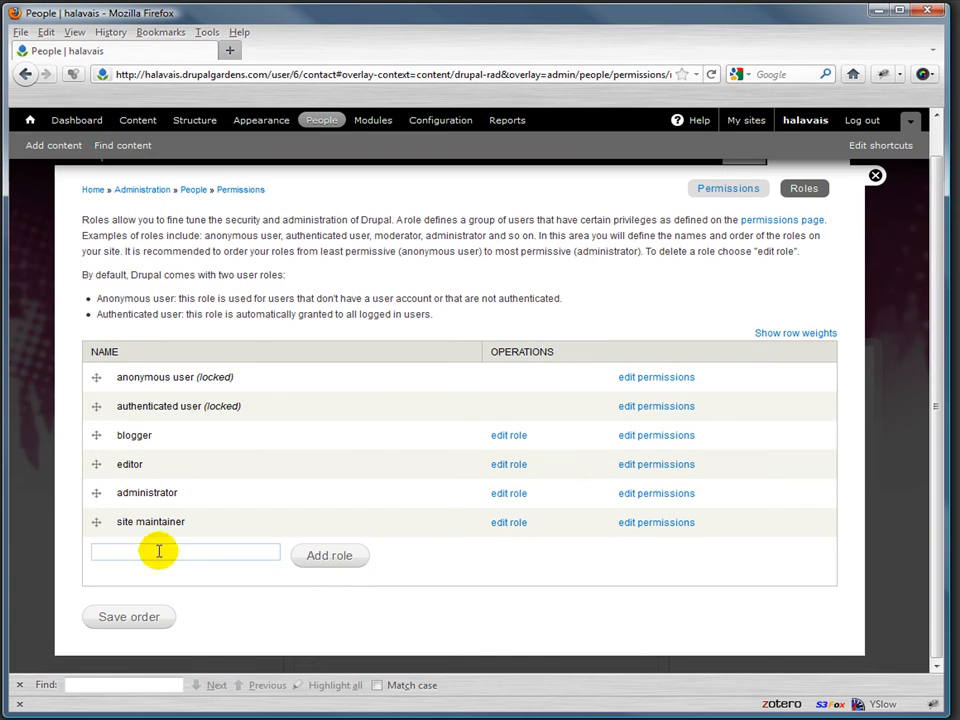
{"action": "type", "text": "alien b"}
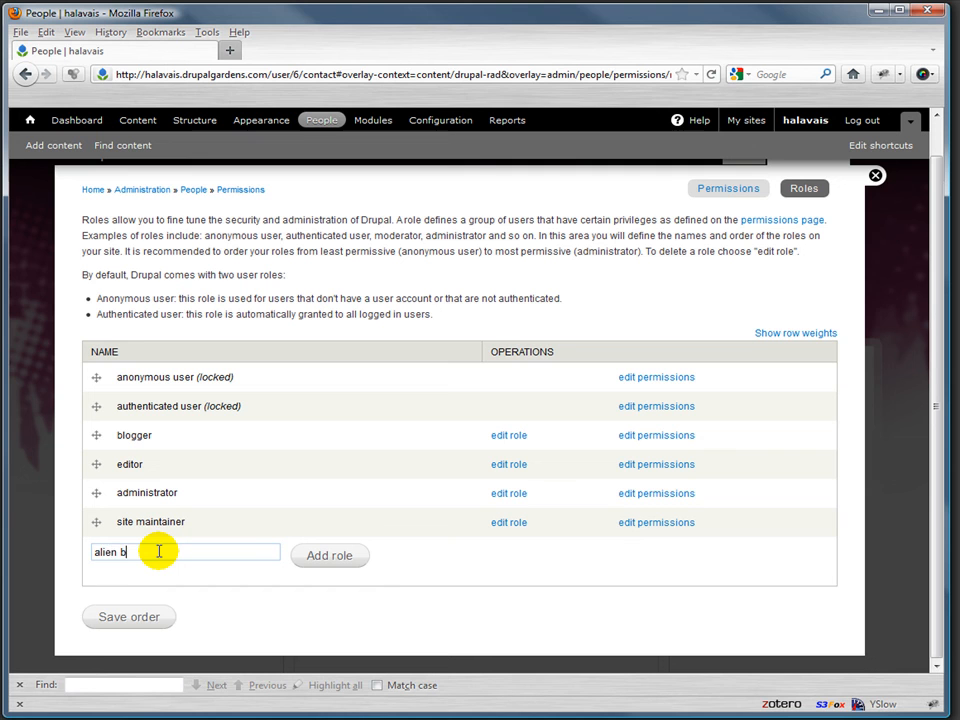
{"action": "left_click", "coordinate": [329, 555]}
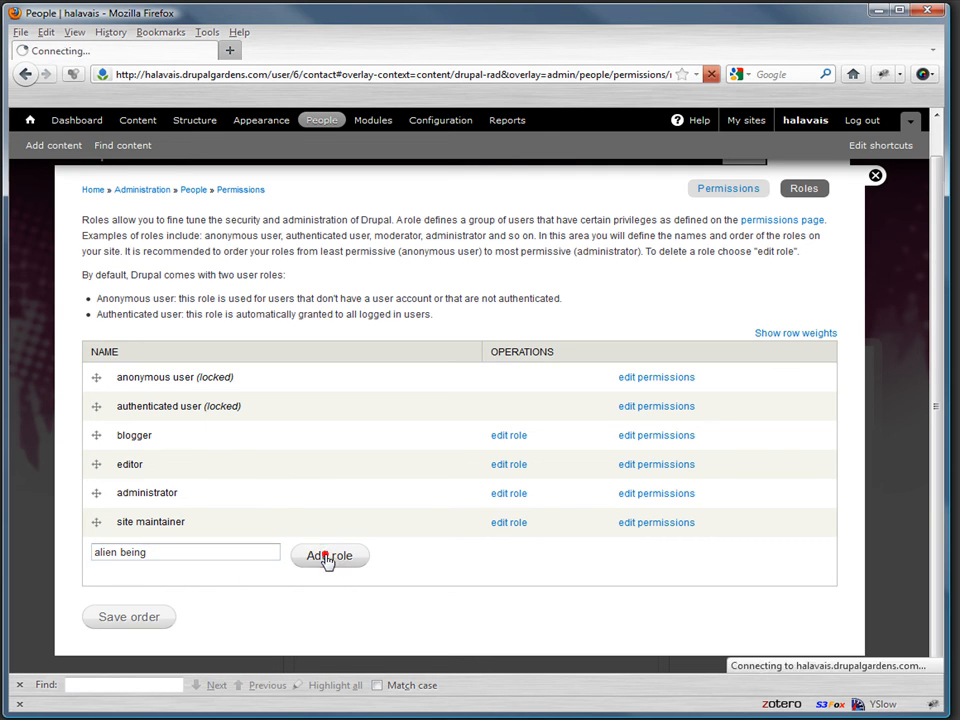
{"action": "left_click", "coordinate": [329, 555]}
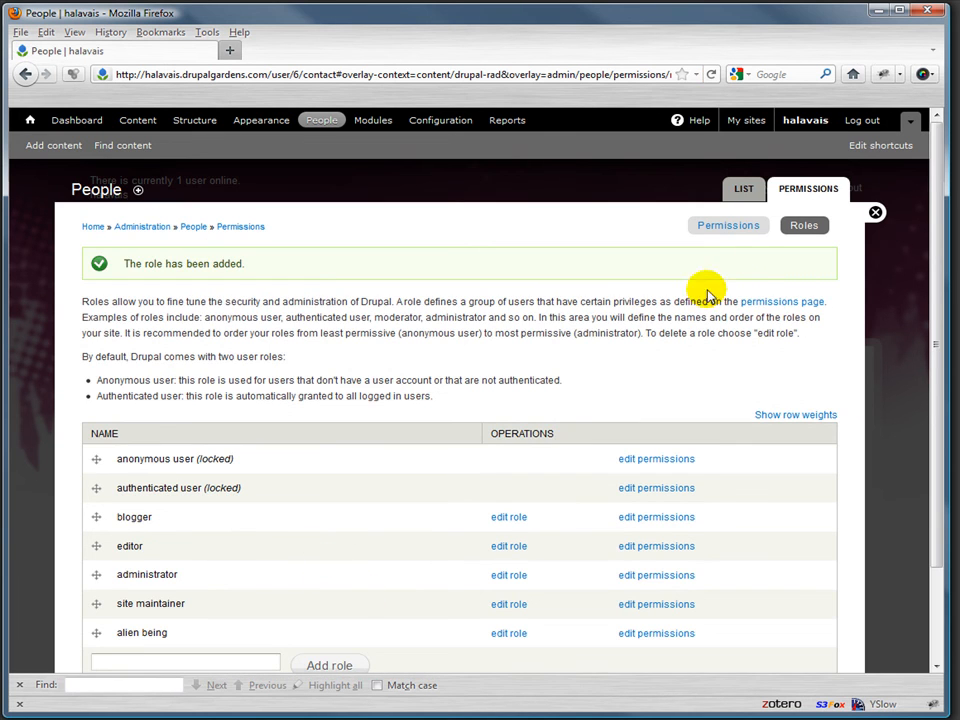
{"action": "scroll", "scroll_direction": "down", "scroll_amount": 3}
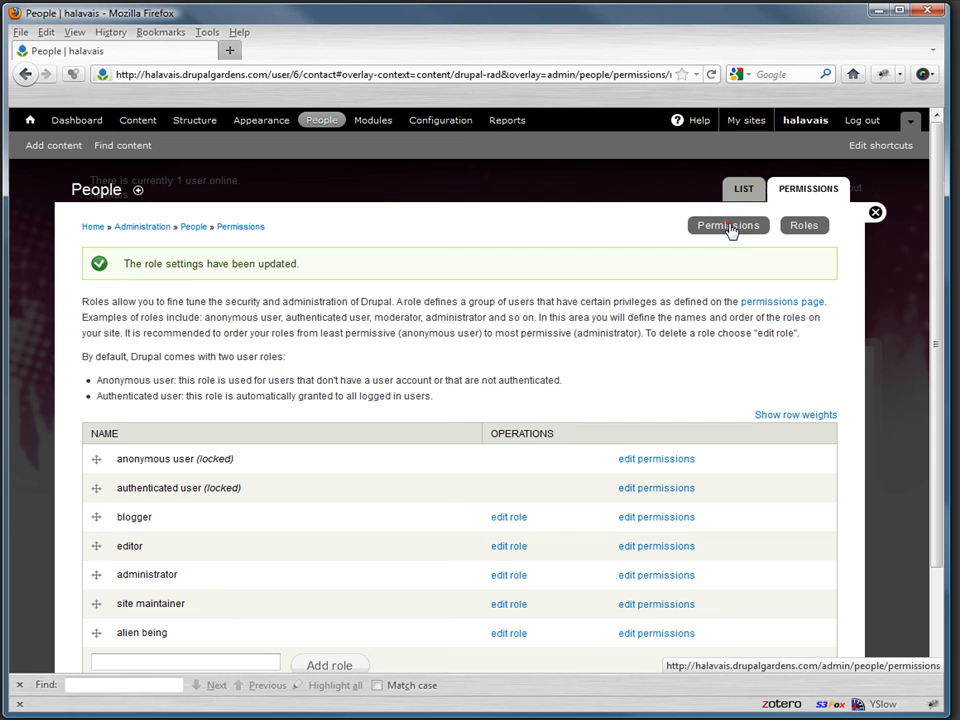
Grant the alien being role Edit own comments in the permissions table.
{"action": "left_click", "coordinate": [728, 225]}
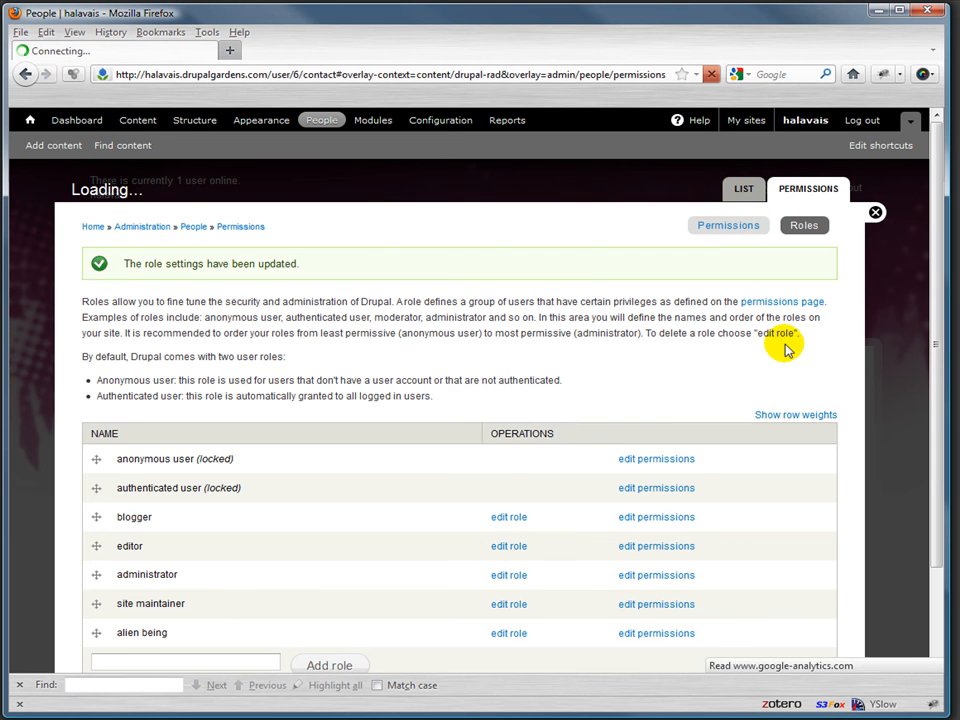
{"action": "left_click", "coordinate": [728, 225]}
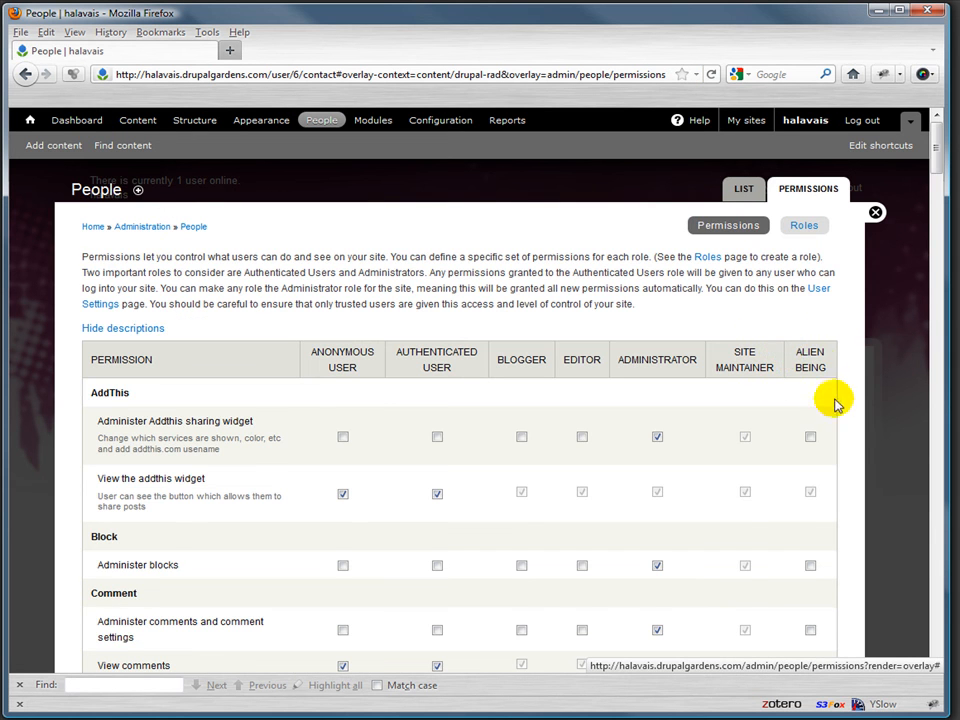
{"action": "scroll", "scroll_direction": "down", "scroll_amount": 3}
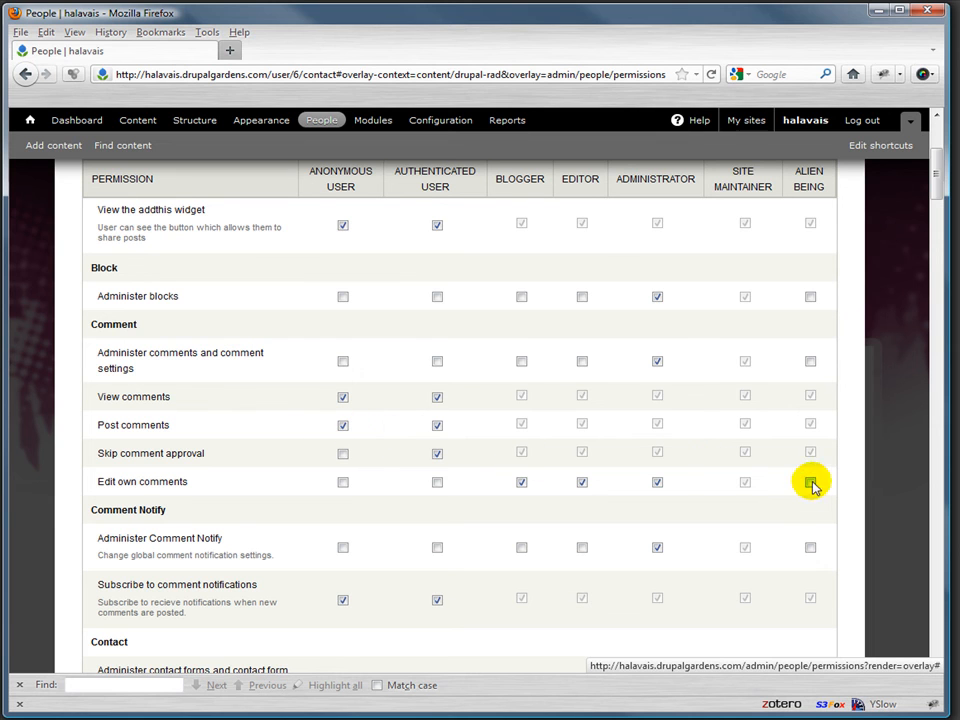
{"action": "left_click", "coordinate": [809, 482]}
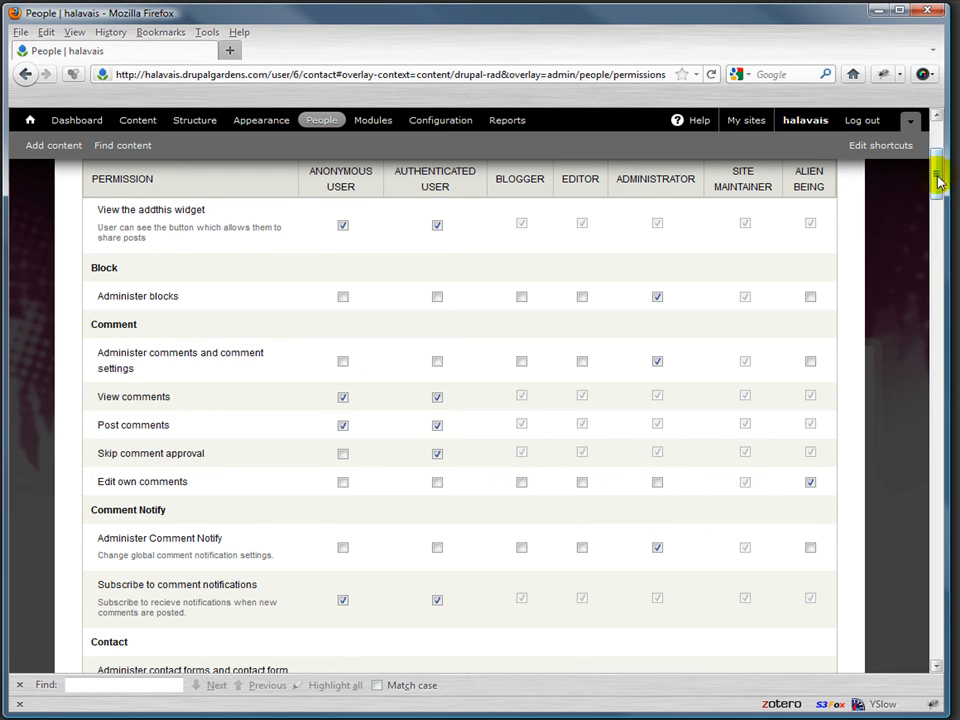
Save the permissions and bring up the Configuration page.
{"action": "scroll", "scroll_direction": "down", "scroll_amount": 3}
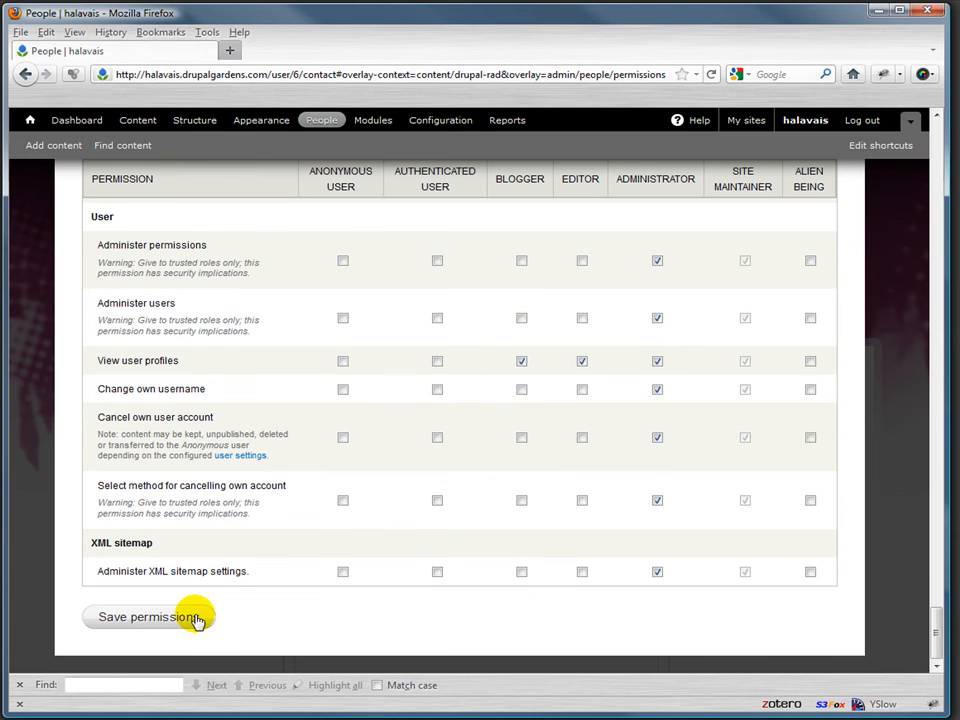
{"action": "left_click", "coordinate": [160, 617]}
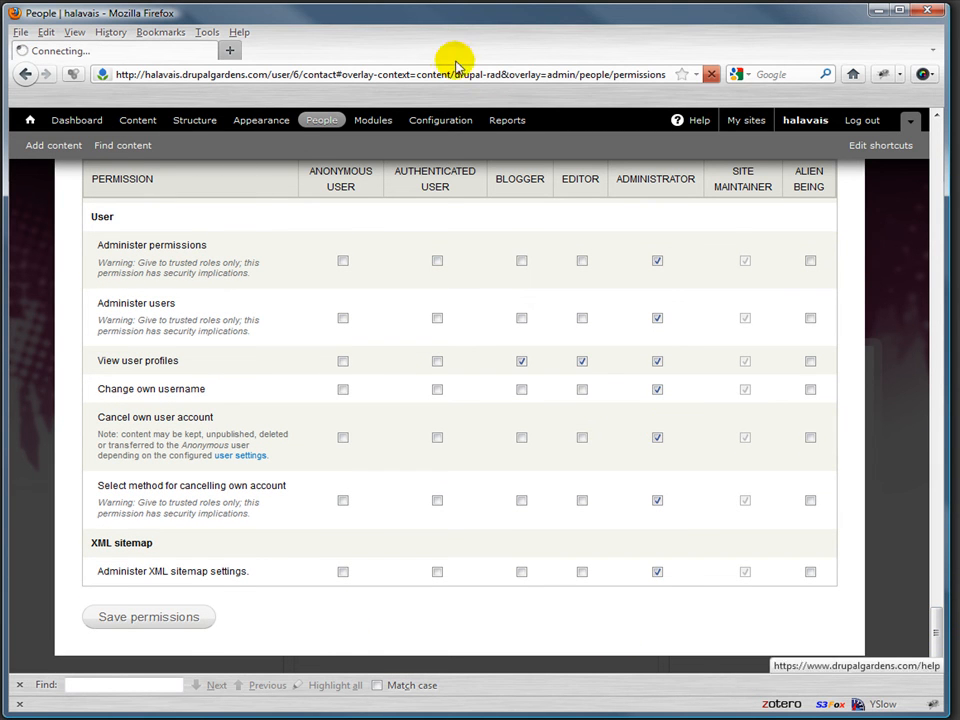
{"action": "left_click", "coordinate": [440, 120]}
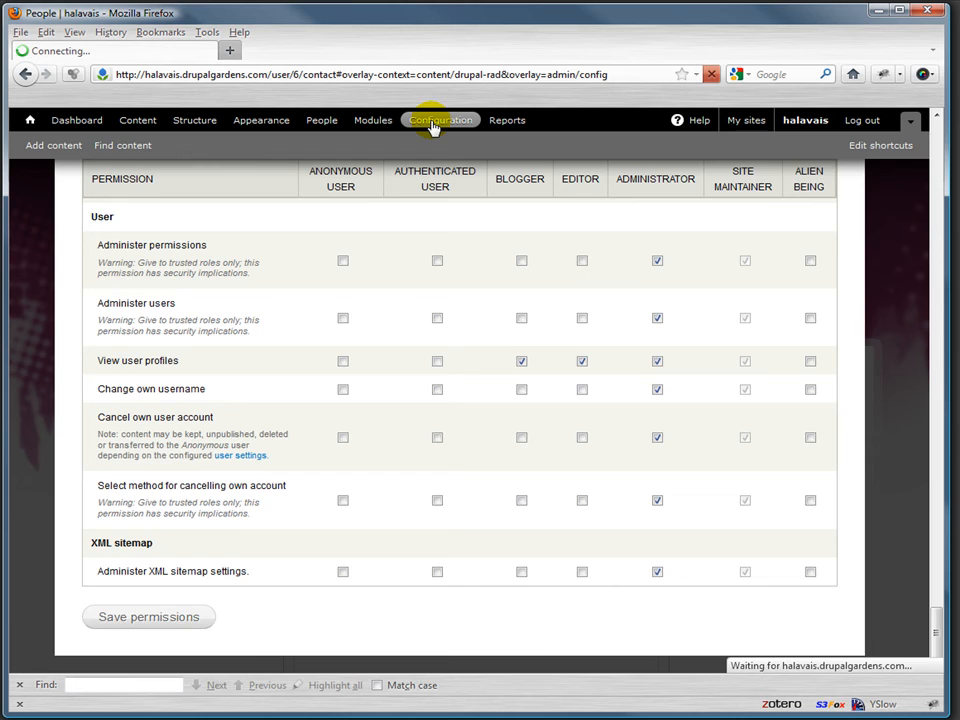
{"action": "left_click", "coordinate": [440, 120]}
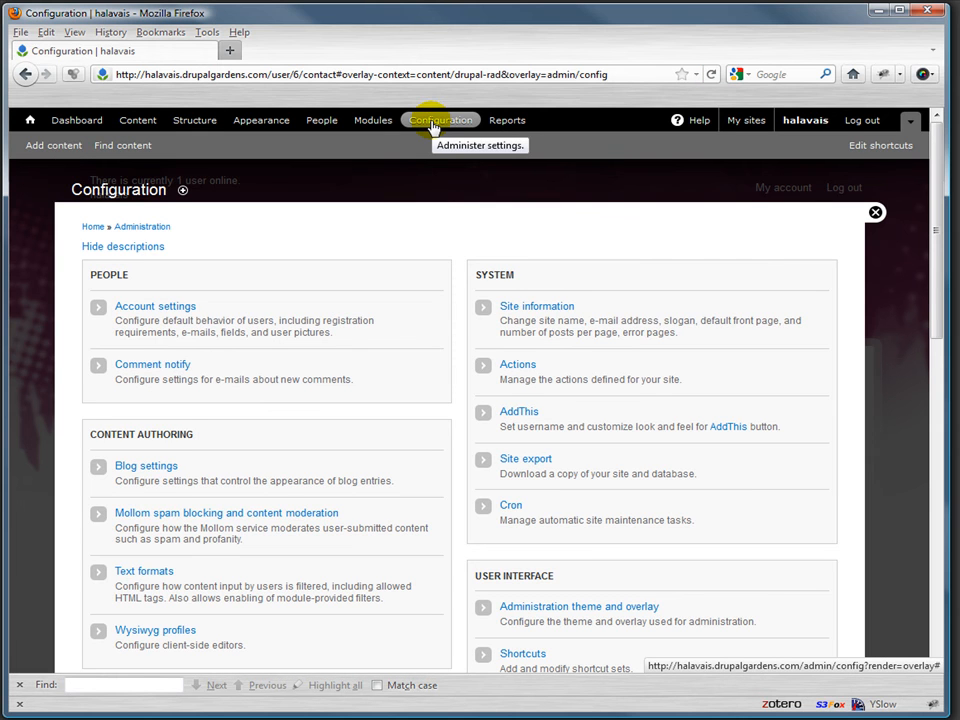